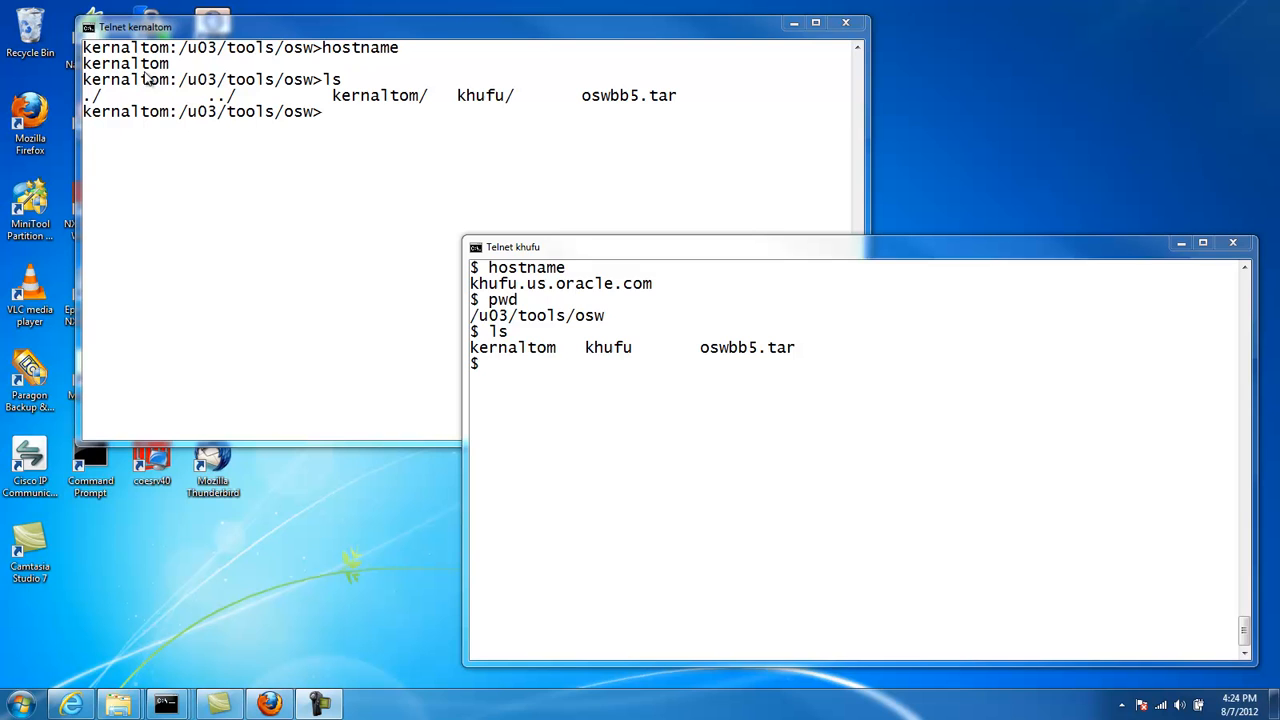
{"action": "mouse_move", "coordinate": [408, 212]}
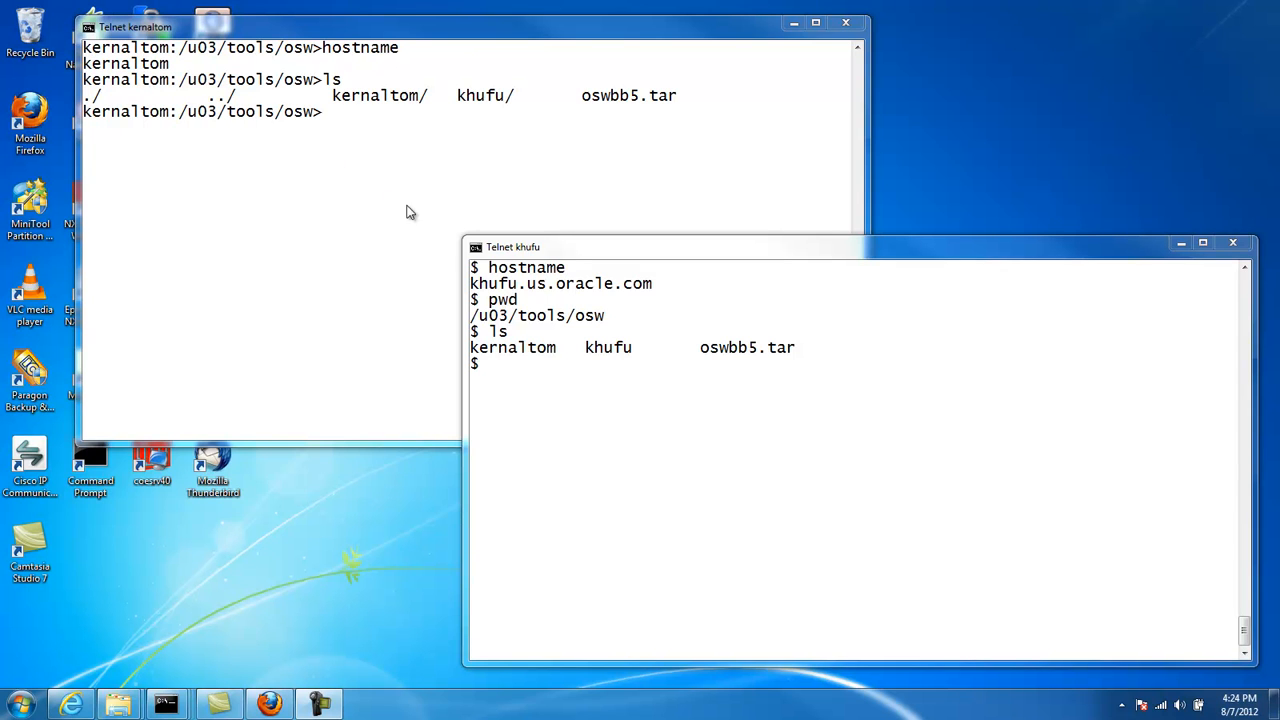
{"action": "mouse_move", "coordinate": [504, 292]}
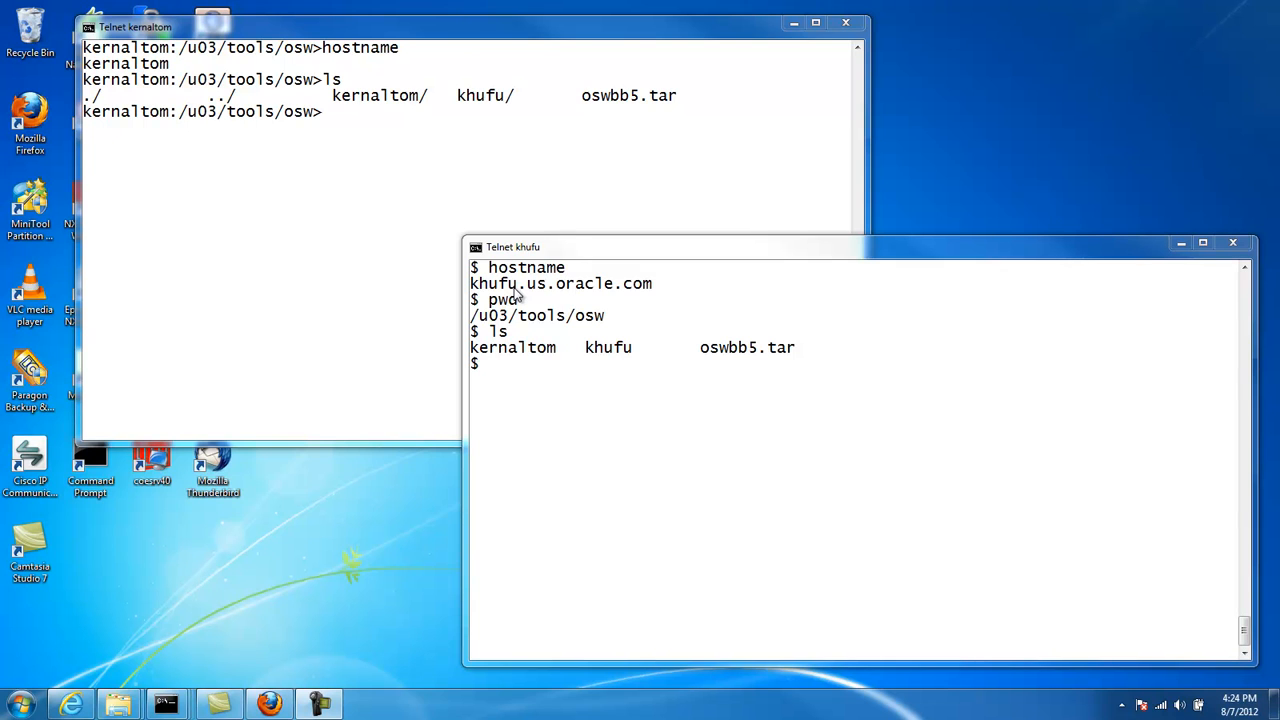
{"action": "mouse_move", "coordinate": [188, 120]}
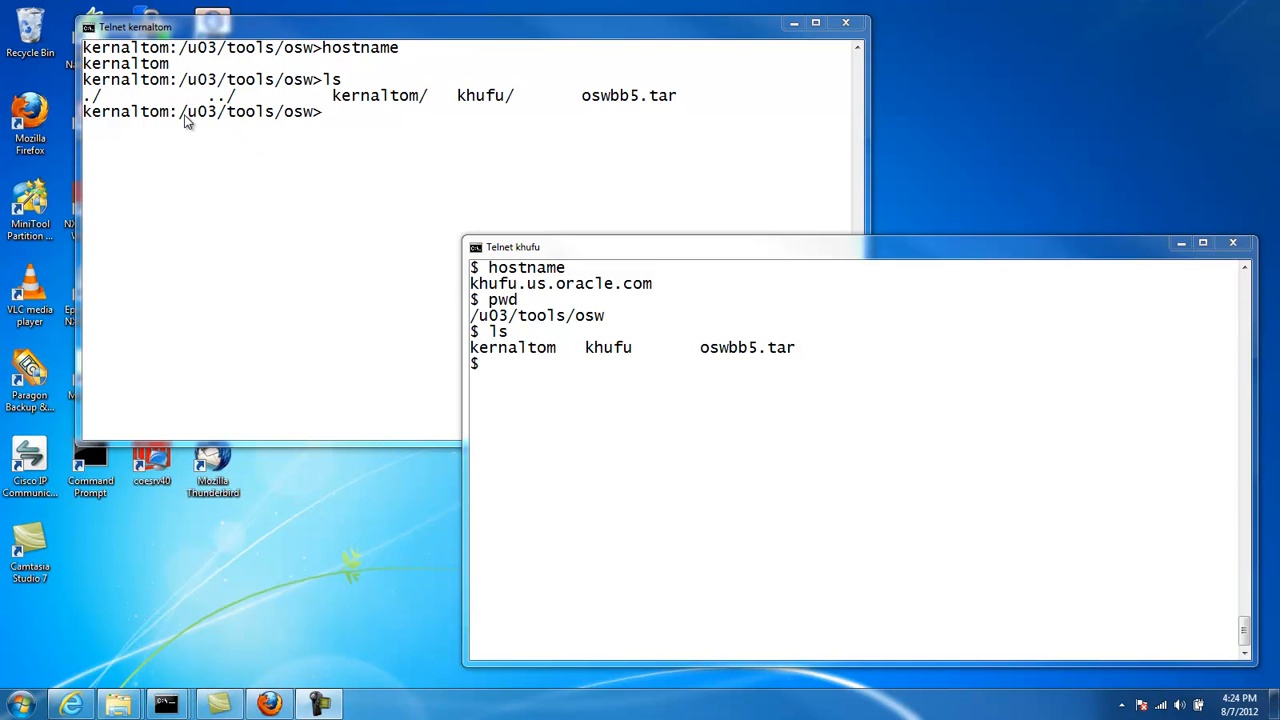
{"action": "mouse_move", "coordinate": [556, 316]}
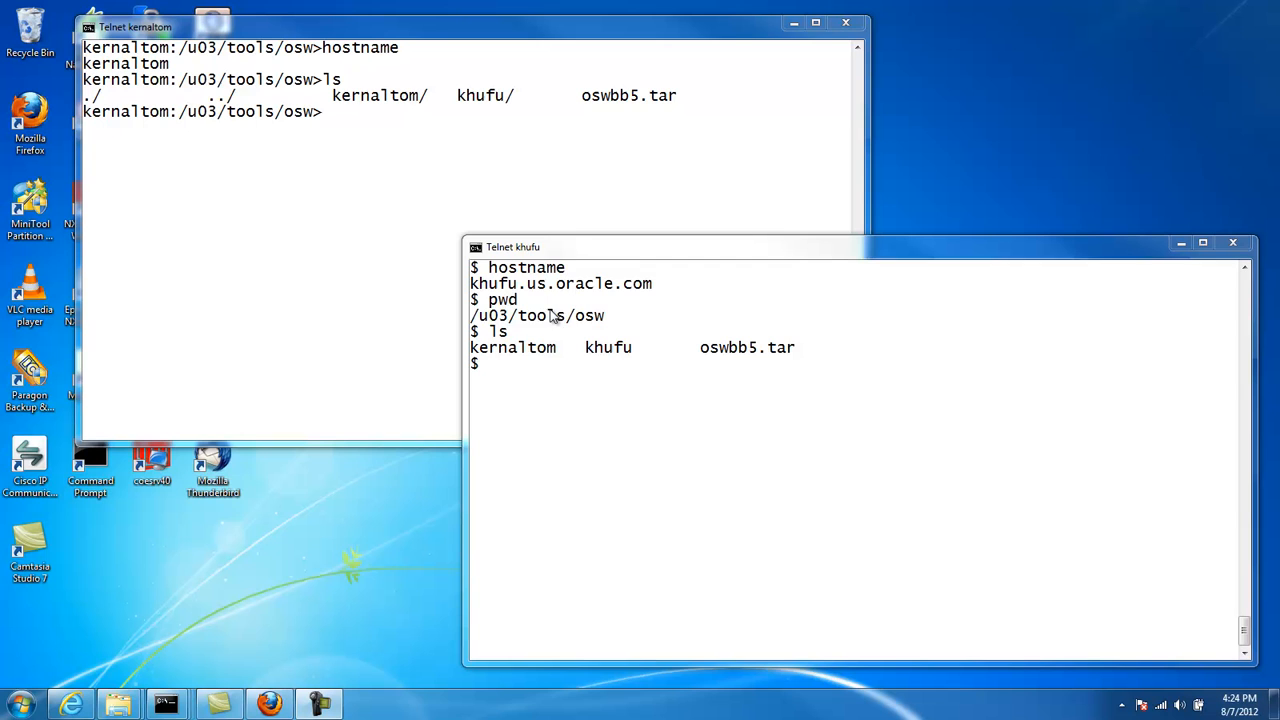
{"action": "mouse_move", "coordinate": [472, 232]}
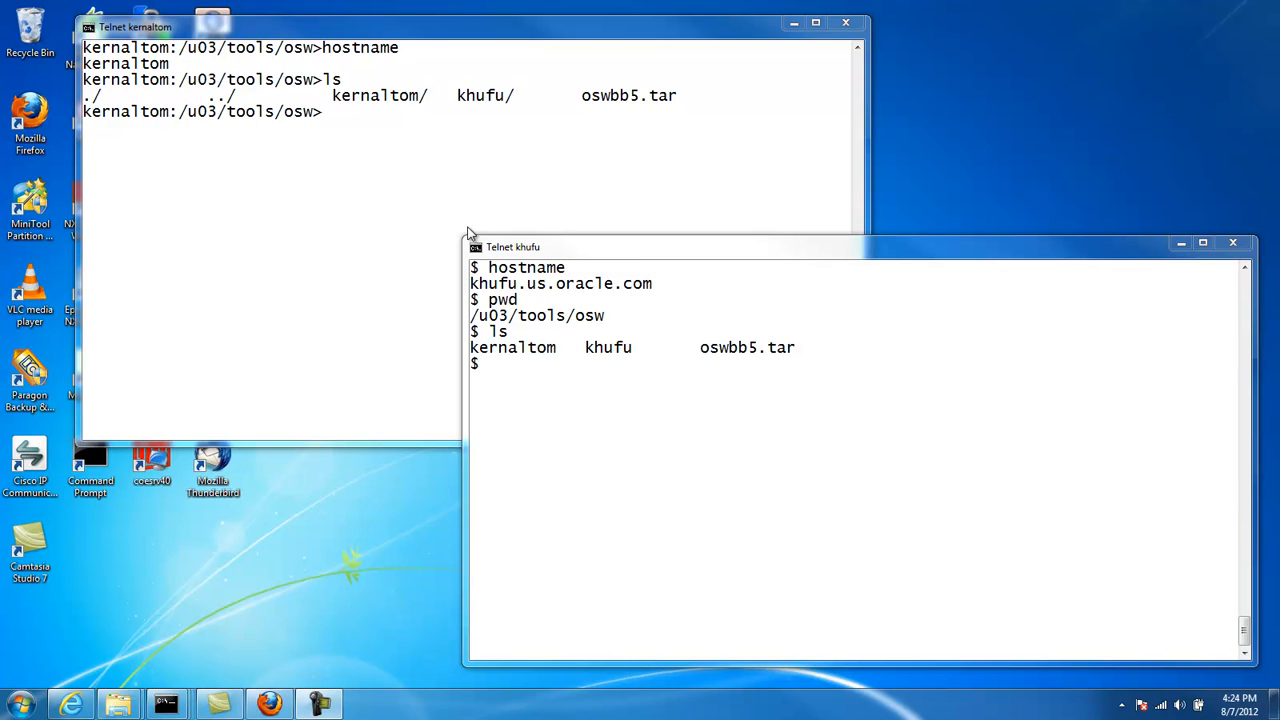
{"action": "mouse_move", "coordinate": [410, 226]}
{"action": "type", "text": "ls"}
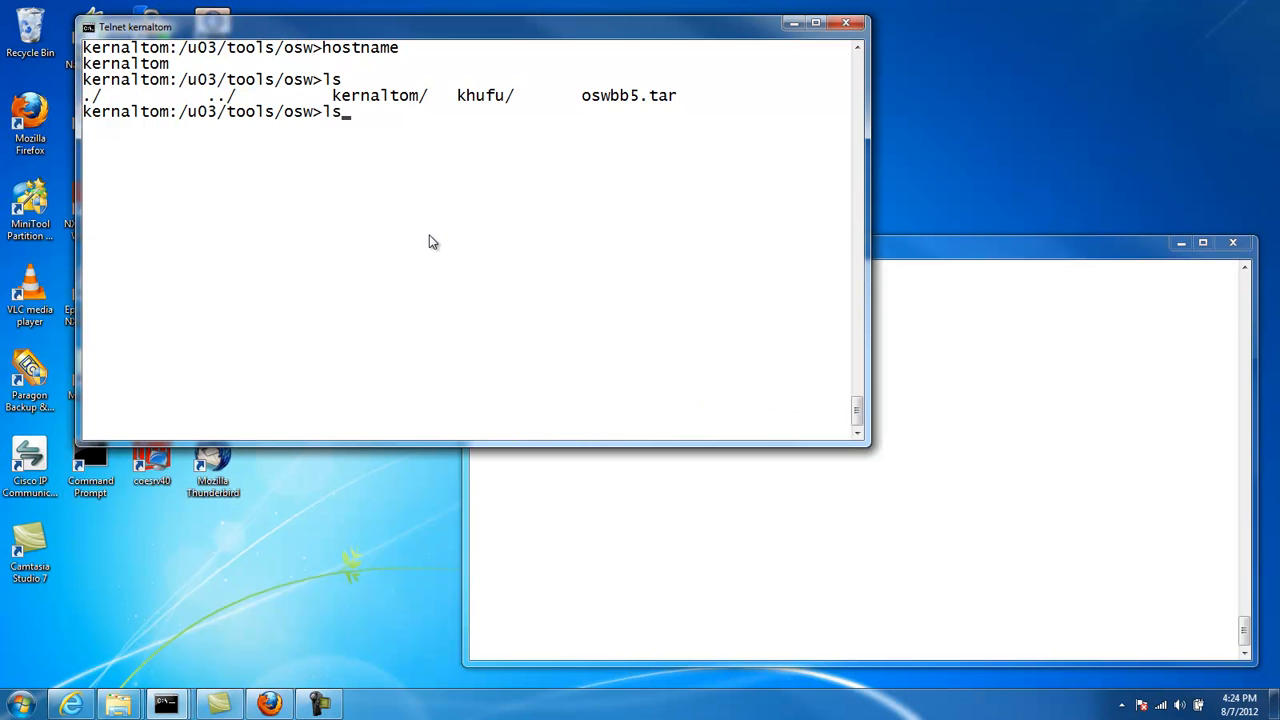
Step: List the osw directory and change into the kernaltom folder
{"action": "key", "text": "Return"}
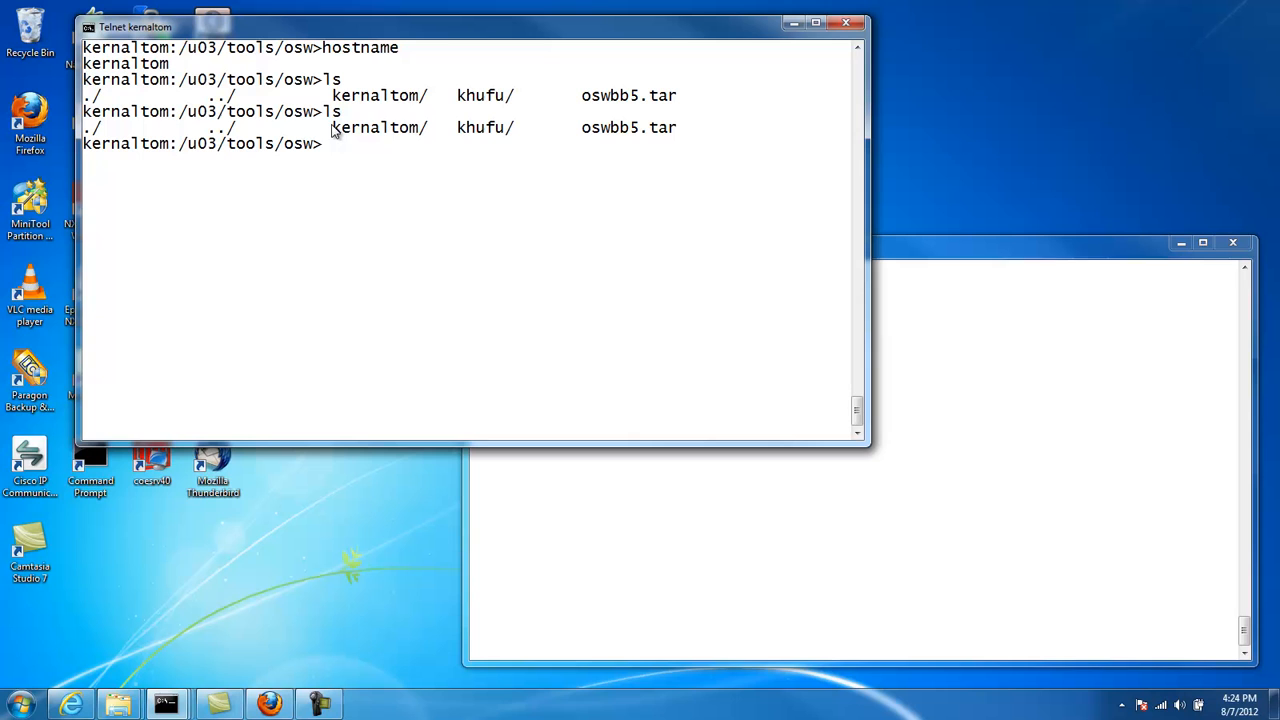
{"action": "mouse_move", "coordinate": [350, 132]}
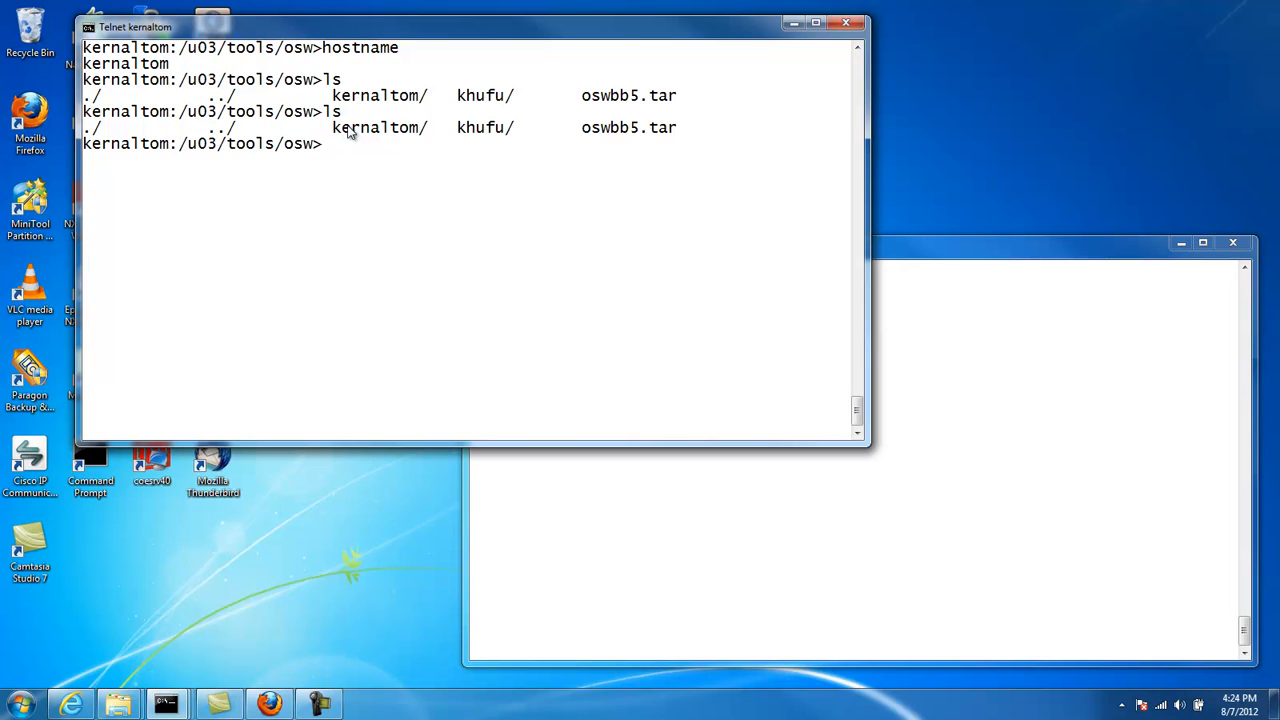
{"action": "mouse_move", "coordinate": [460, 132]}
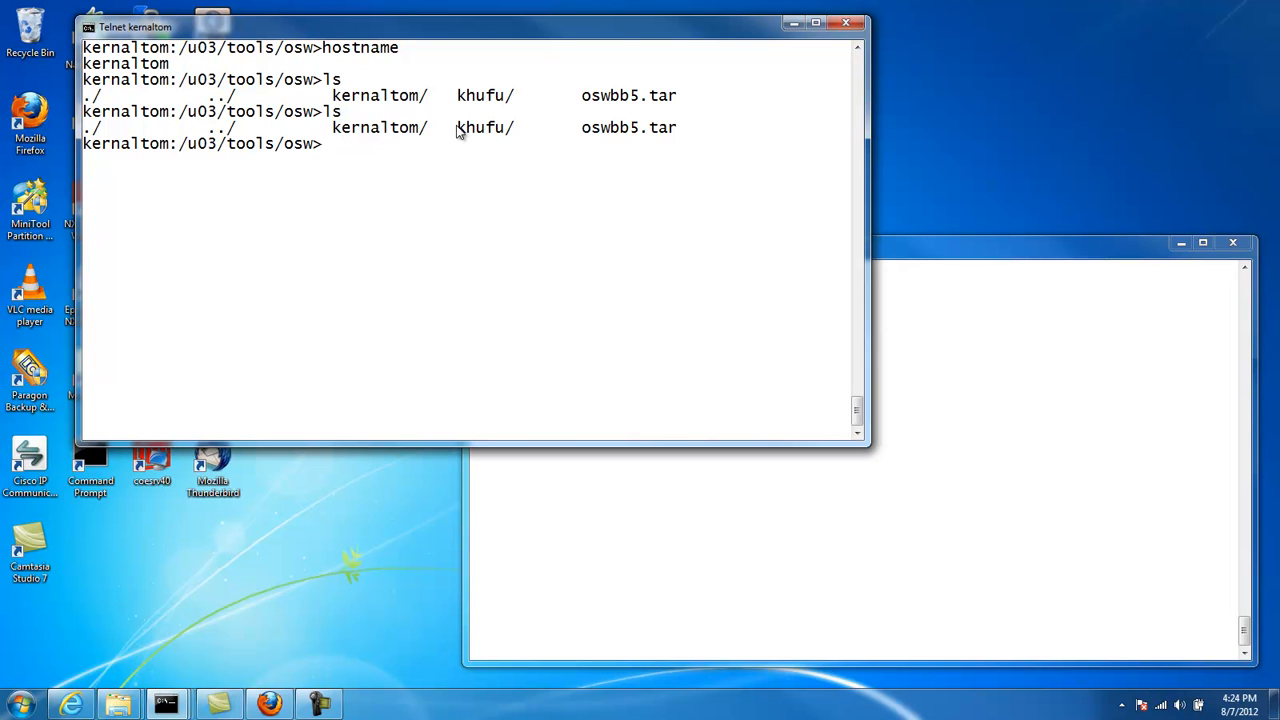
{"action": "mouse_move", "coordinate": [478, 162]}
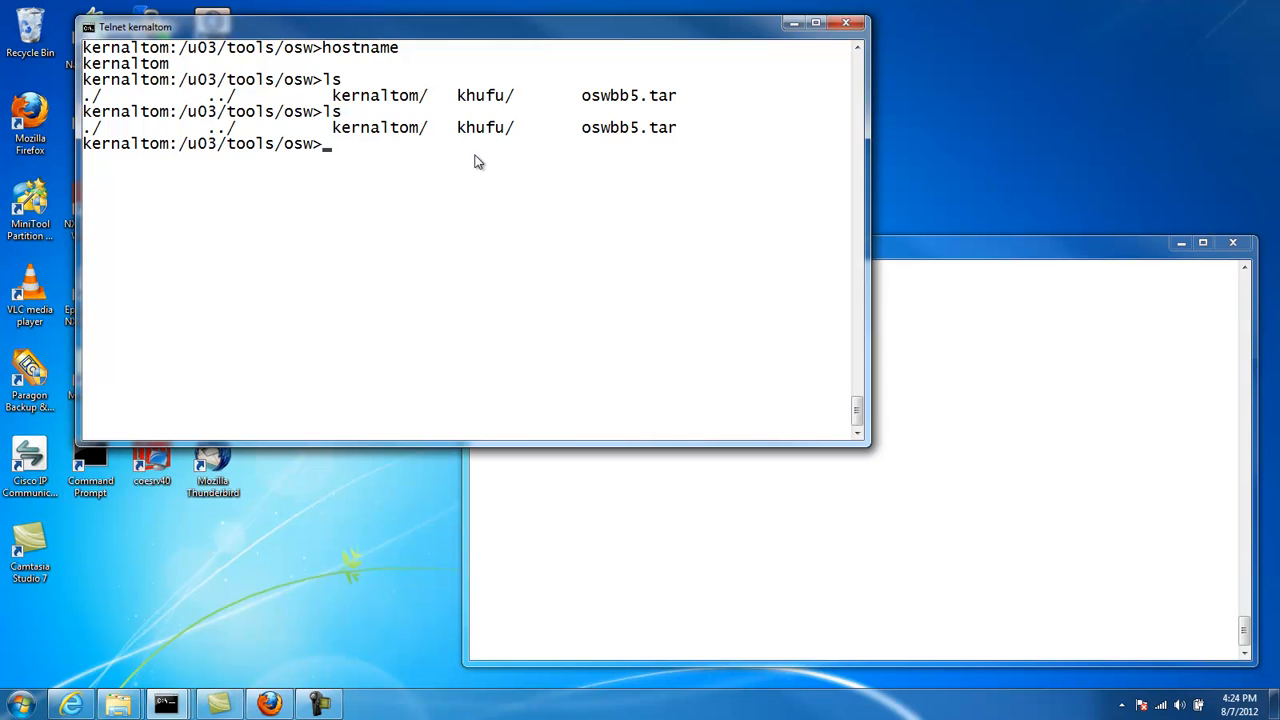
{"action": "type", "text": "cd kerna"}
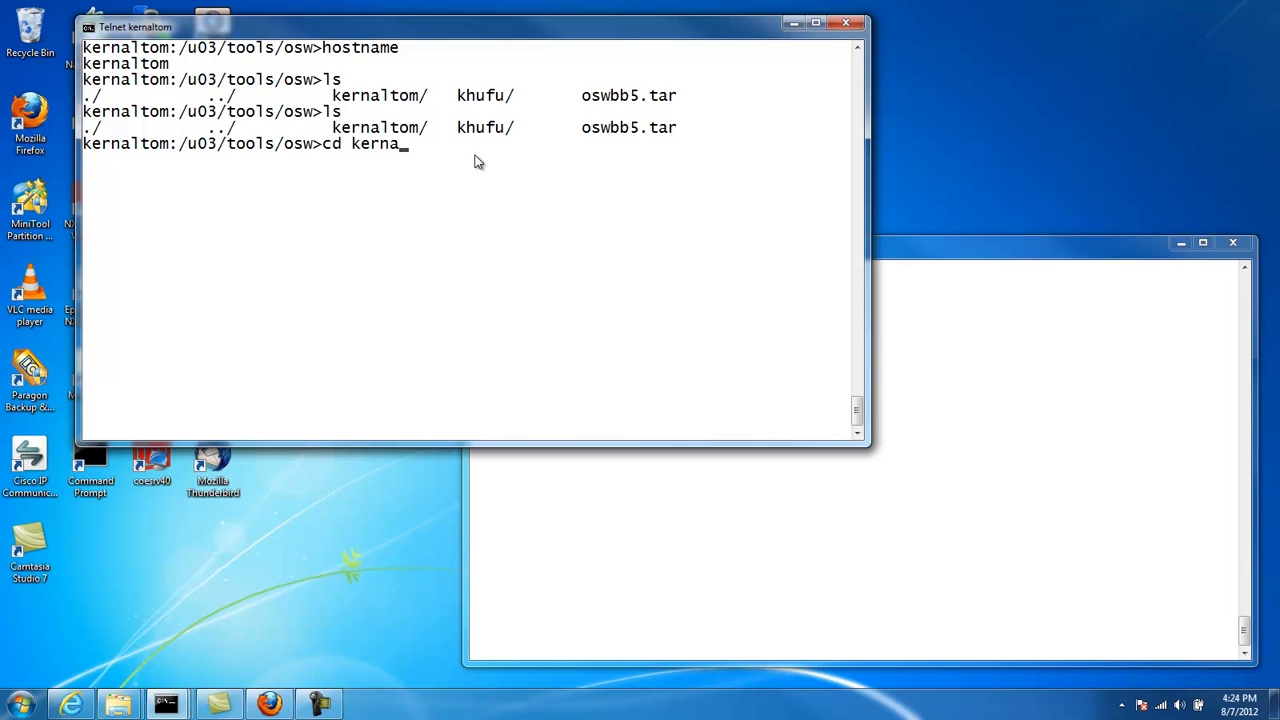
{"action": "key", "text": "Return"}
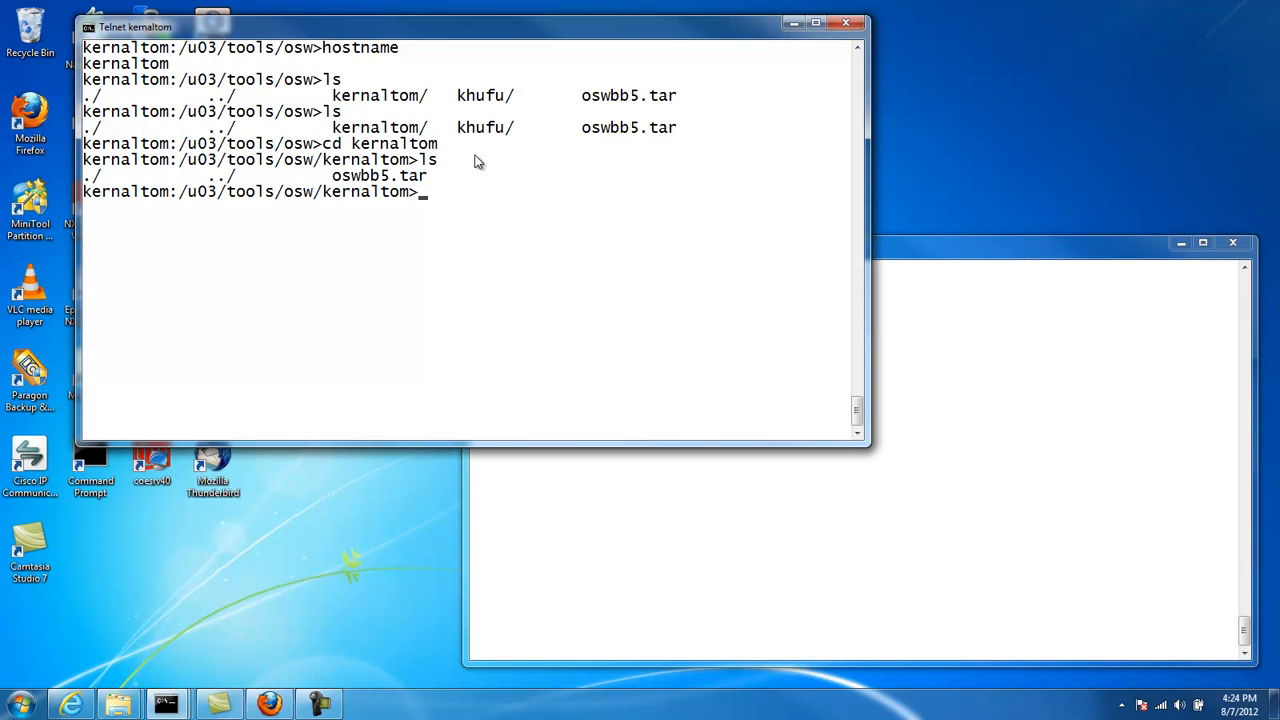
Step: Enter the tar -xvf * extraction command for the oswbb5.tar archive
{"action": "type", "text": "tar"}
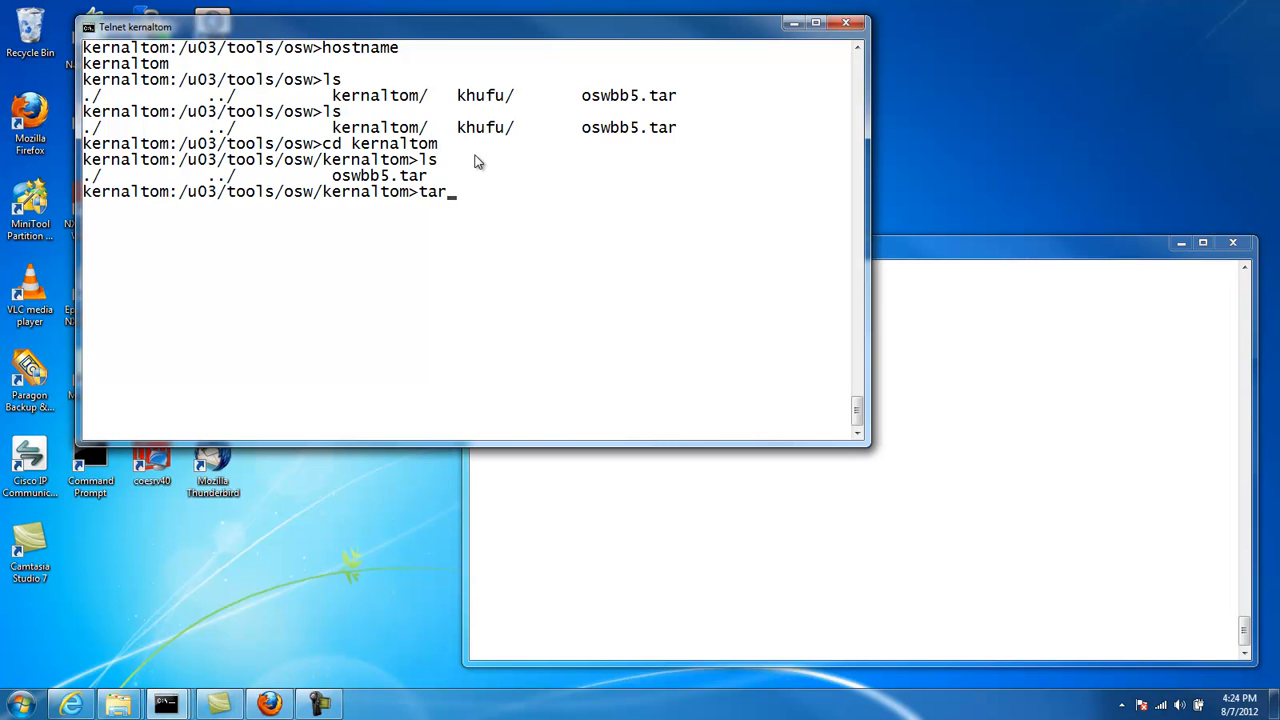
{"action": "type", "text": "-x"}
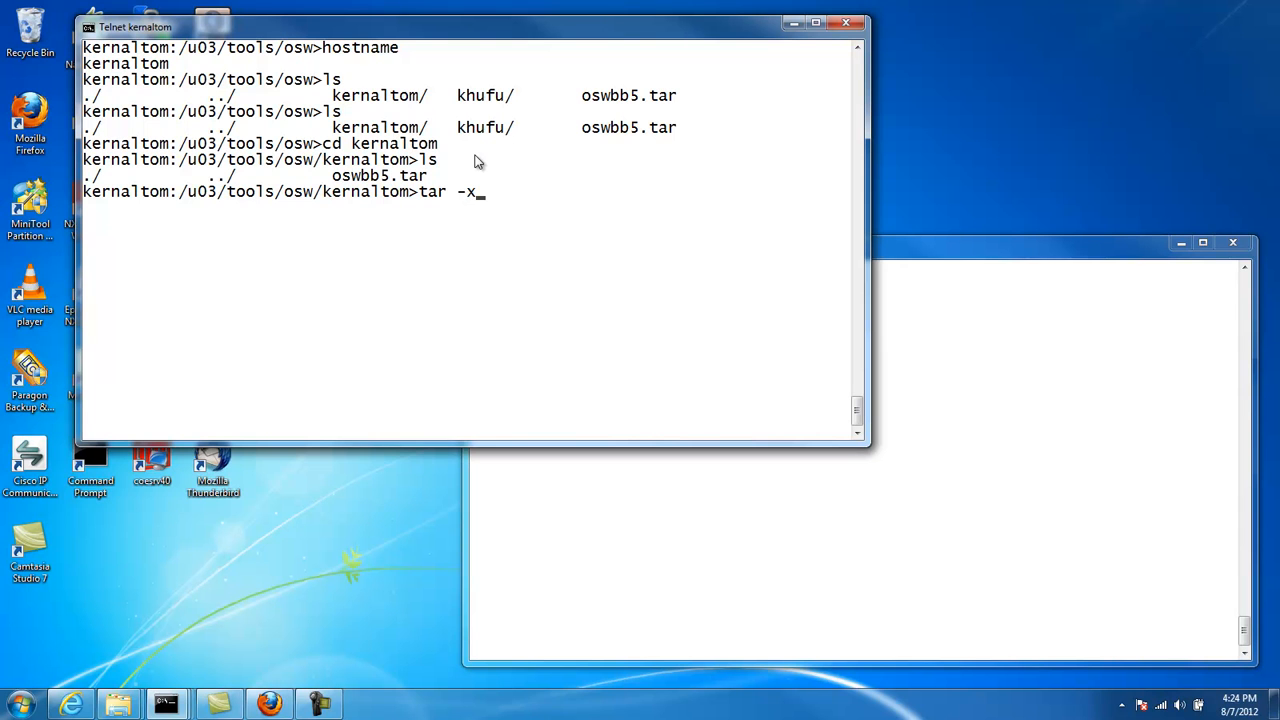
{"action": "type", "text": "vf *"}
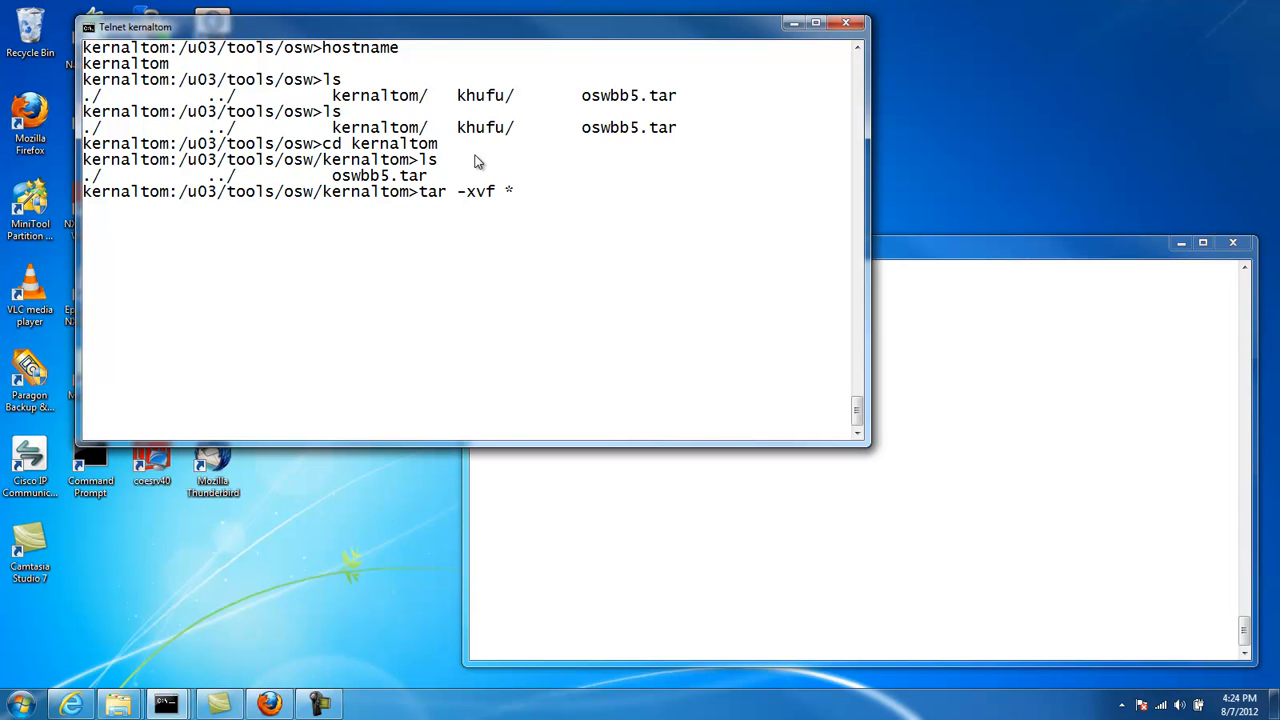
Step: Extract oswbb5.tar and list the folder to confirm the new oswbb directory
{"action": "key", "text": "Return"}
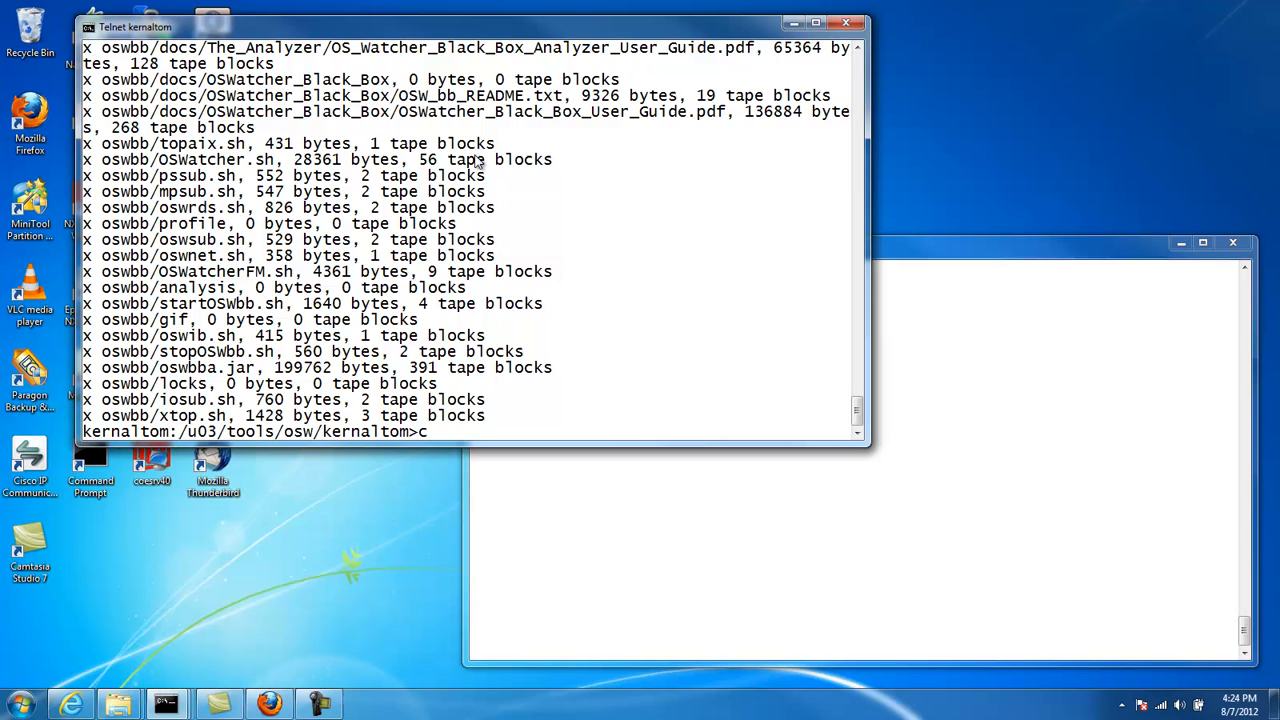
{"action": "type", "text": "ls"}
{"action": "key", "text": "Return"}
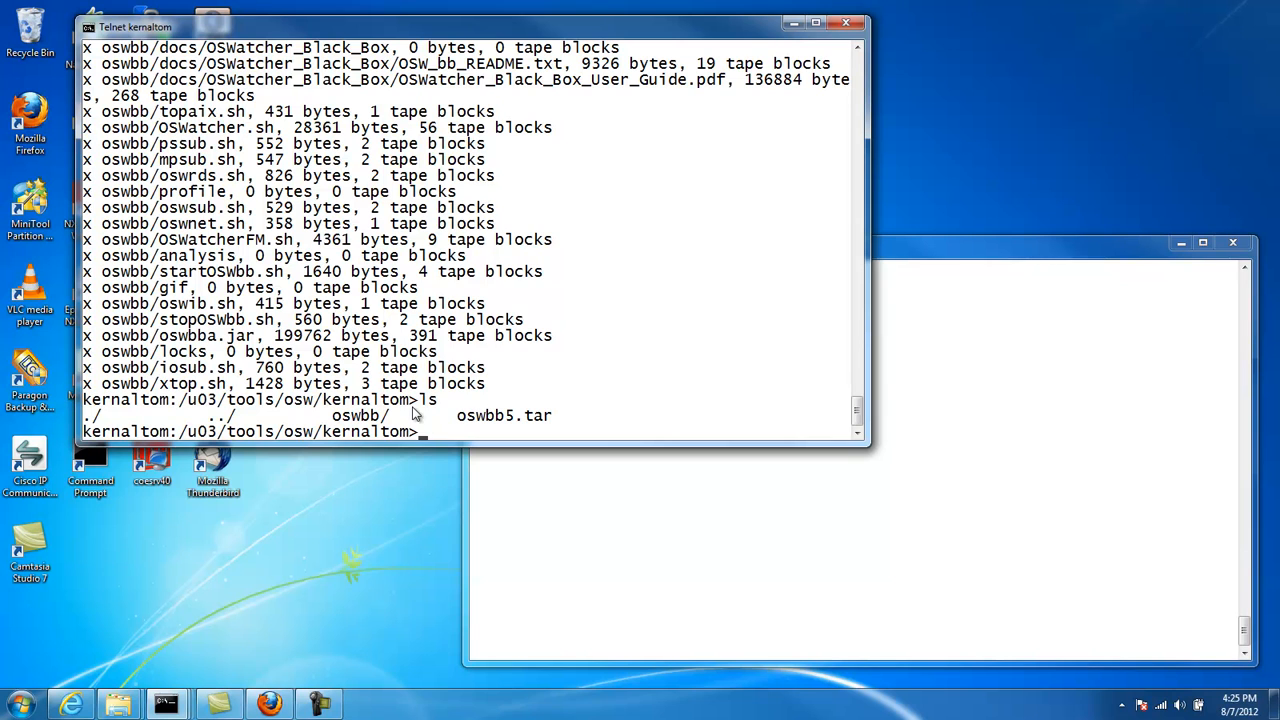
{"action": "mouse_move", "coordinate": [548, 368]}
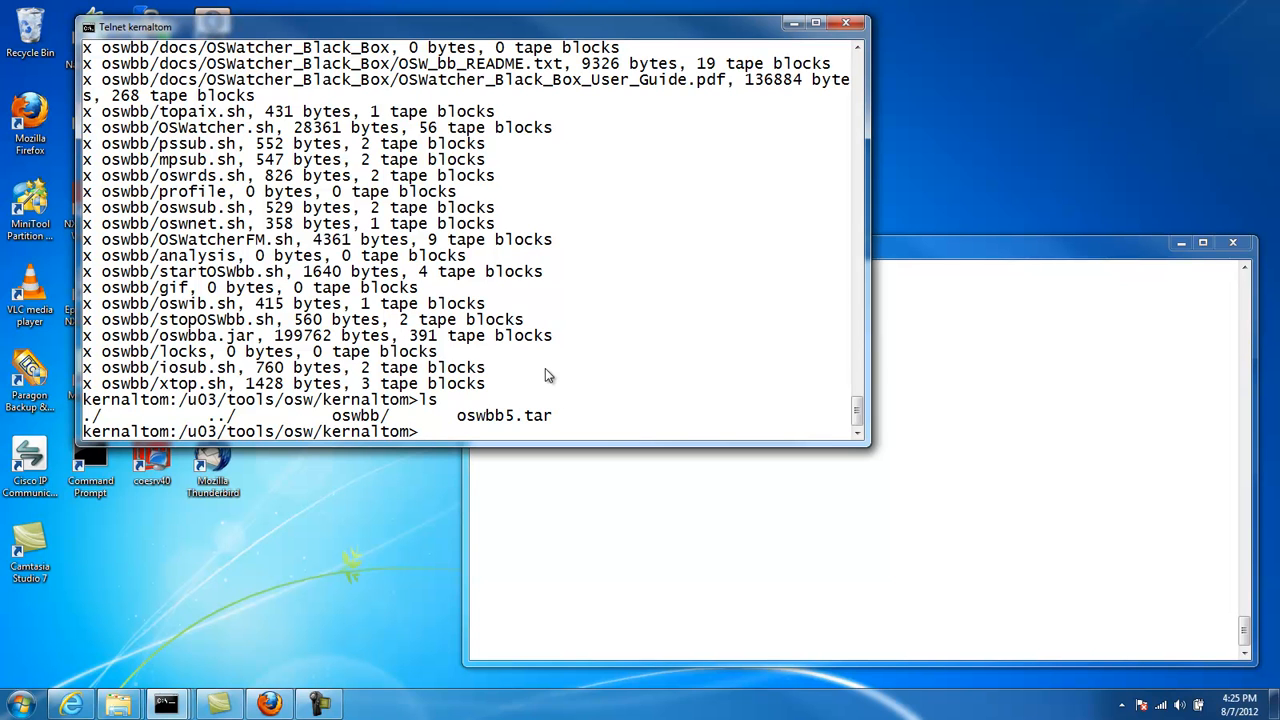
Step: Change into the oswbb directory and list its OSWatcher scripts
{"action": "type", "text": "cd"}
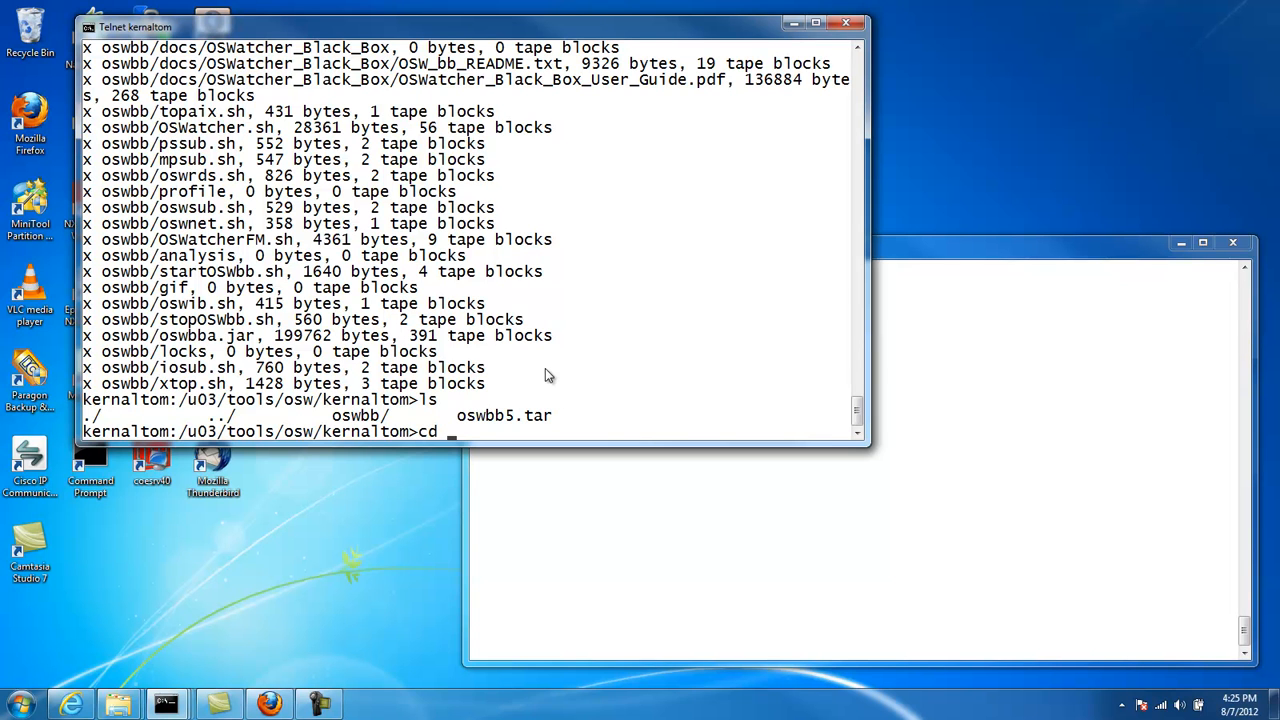
{"action": "type", "text": "o"}
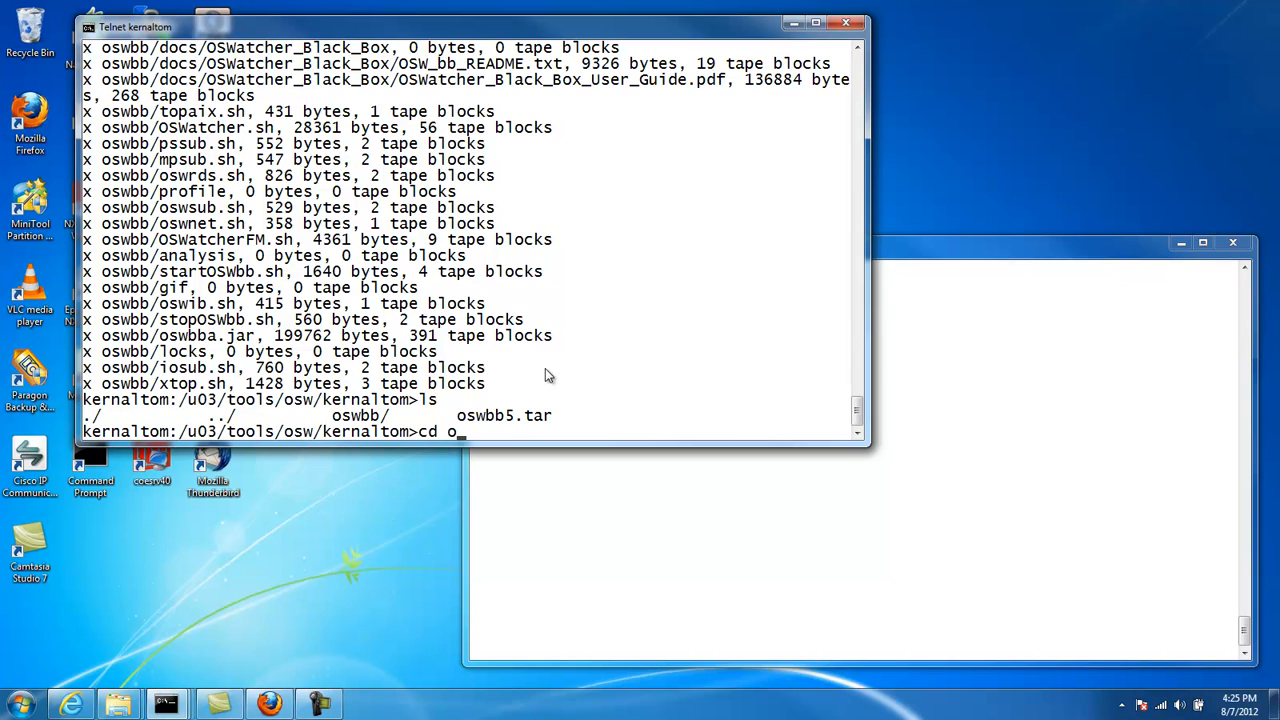
{"action": "type", "text": "swbb"}
{"action": "type", "text": "l"}
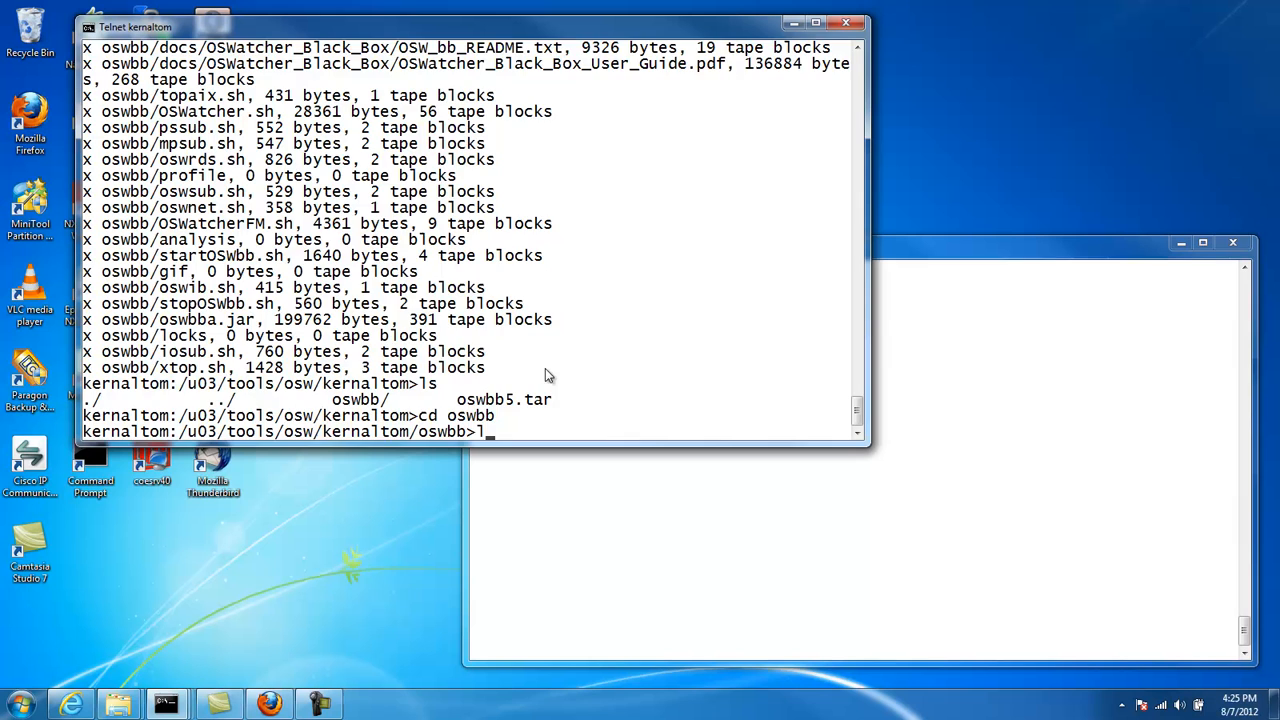
{"action": "key", "text": "Return"}
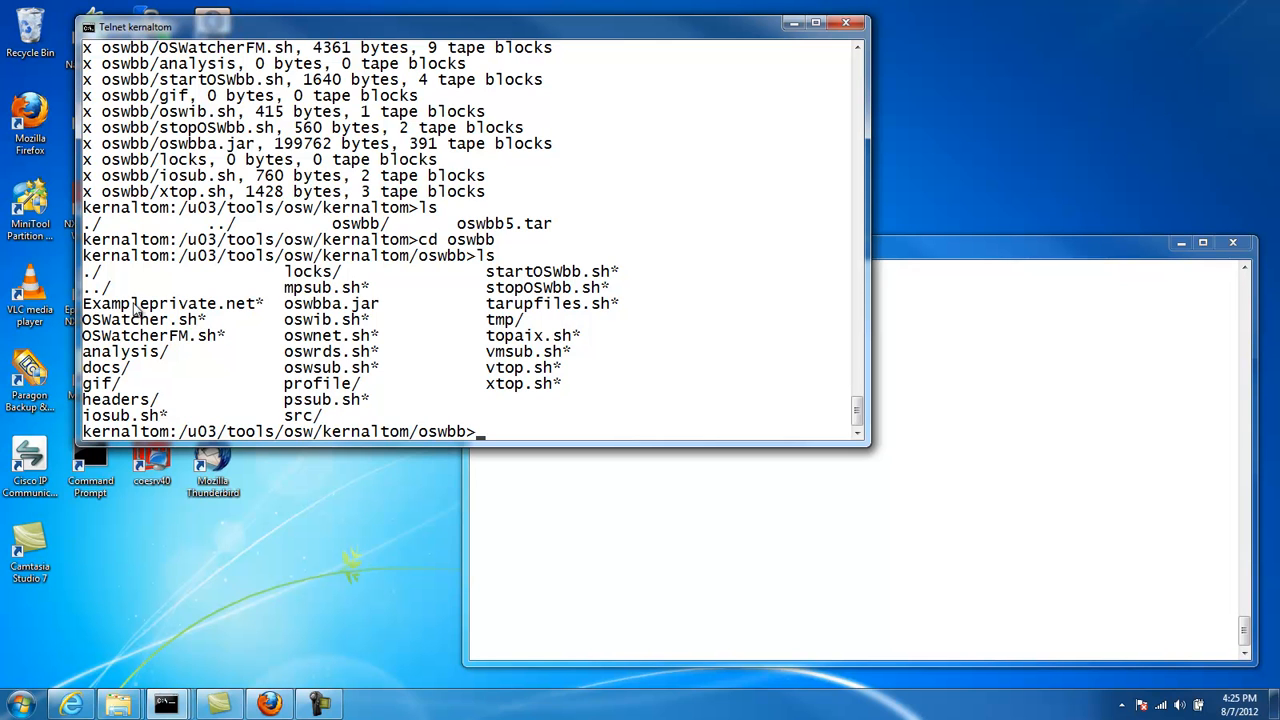
{"action": "mouse_move", "coordinate": [464, 404]}
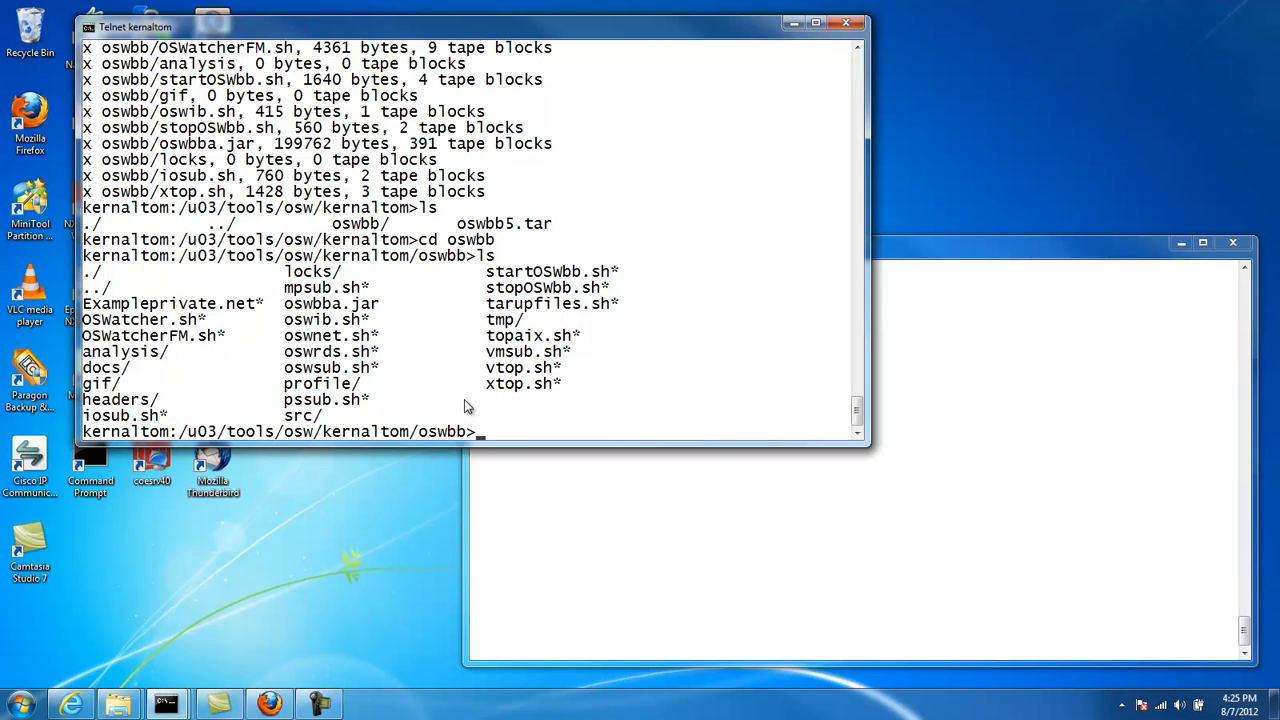
Step: Copy Exampleprivate.net to a new file named private.net
{"action": "type", "text": "cp"}
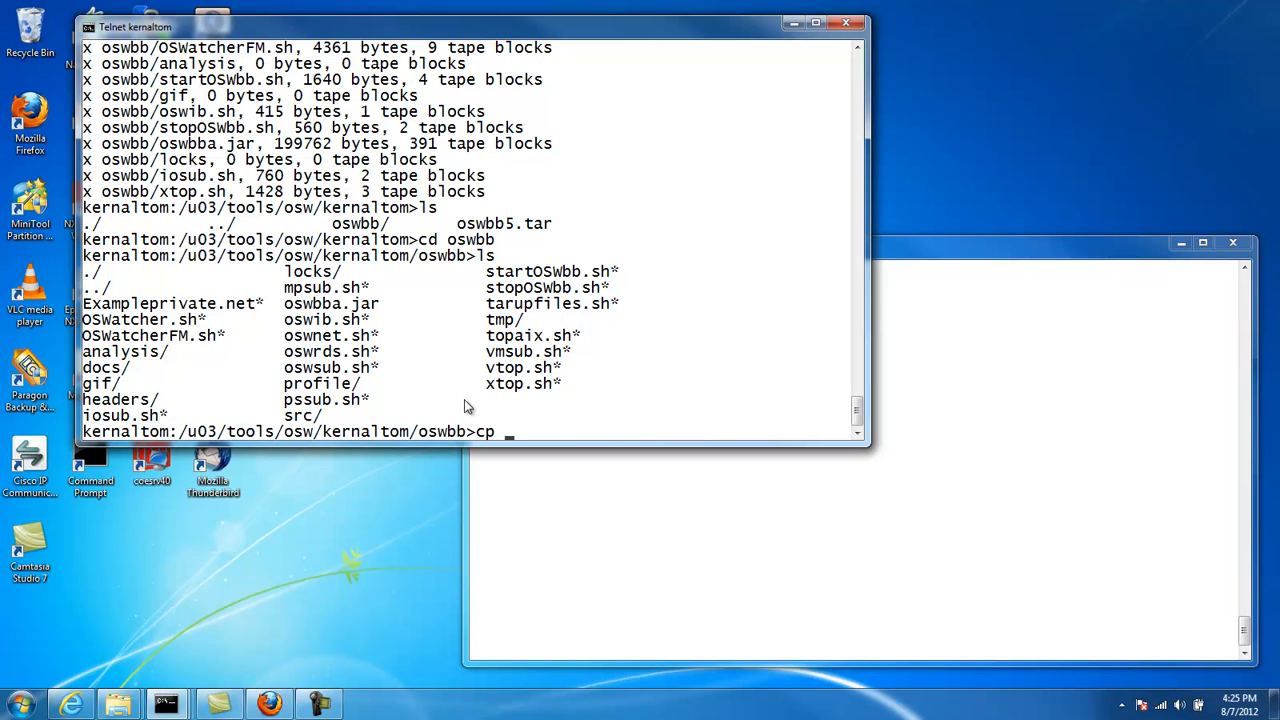
{"action": "type", "text": "E"}
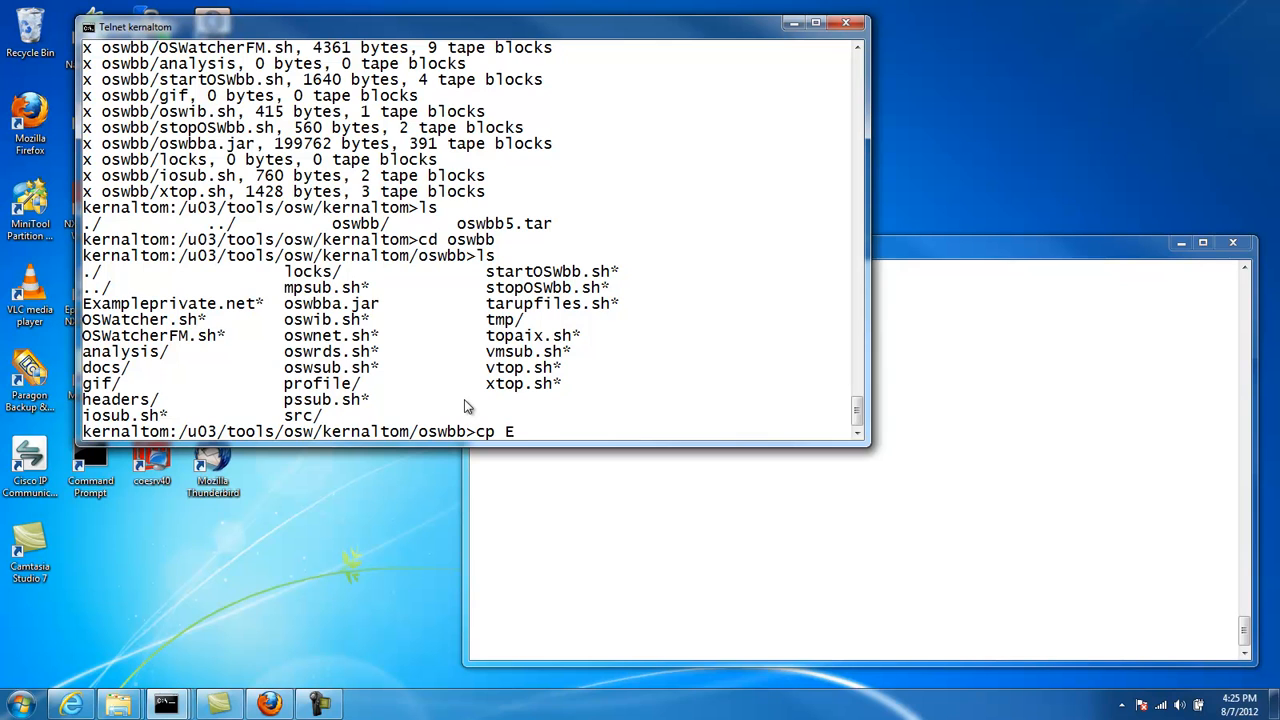
{"action": "type", "text": "xample"}
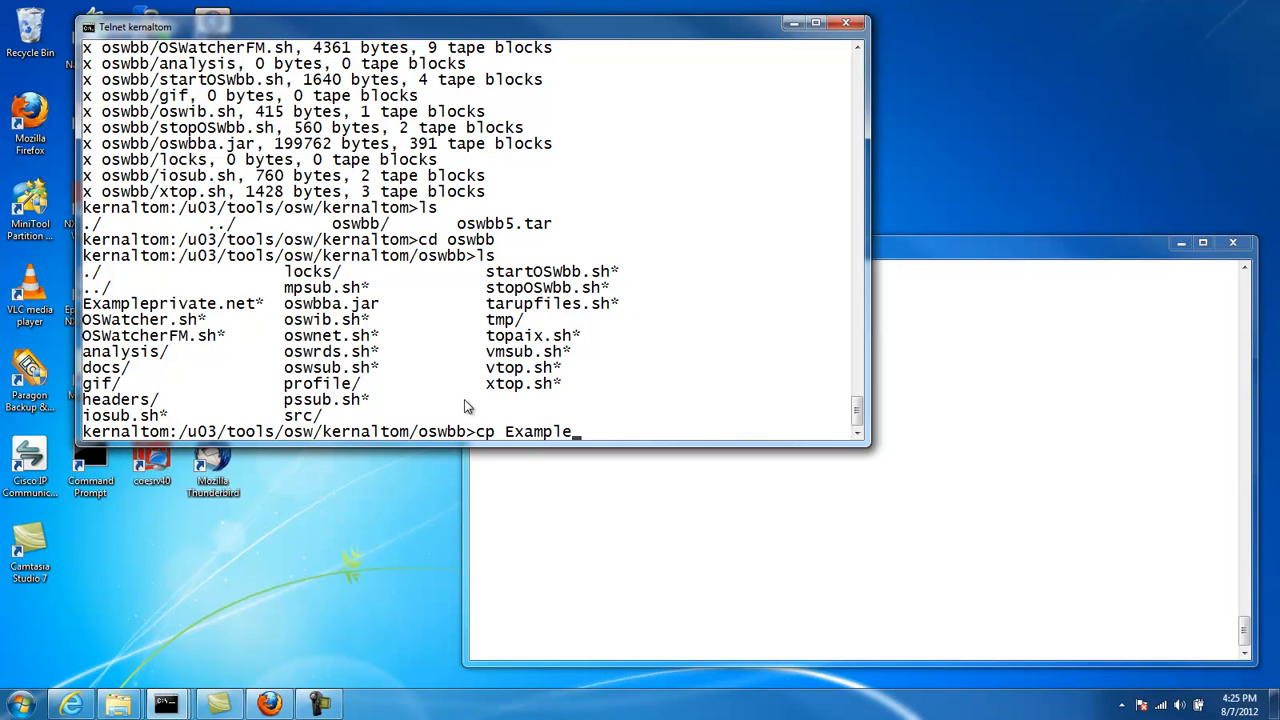
{"action": "type", "text": "pri"}
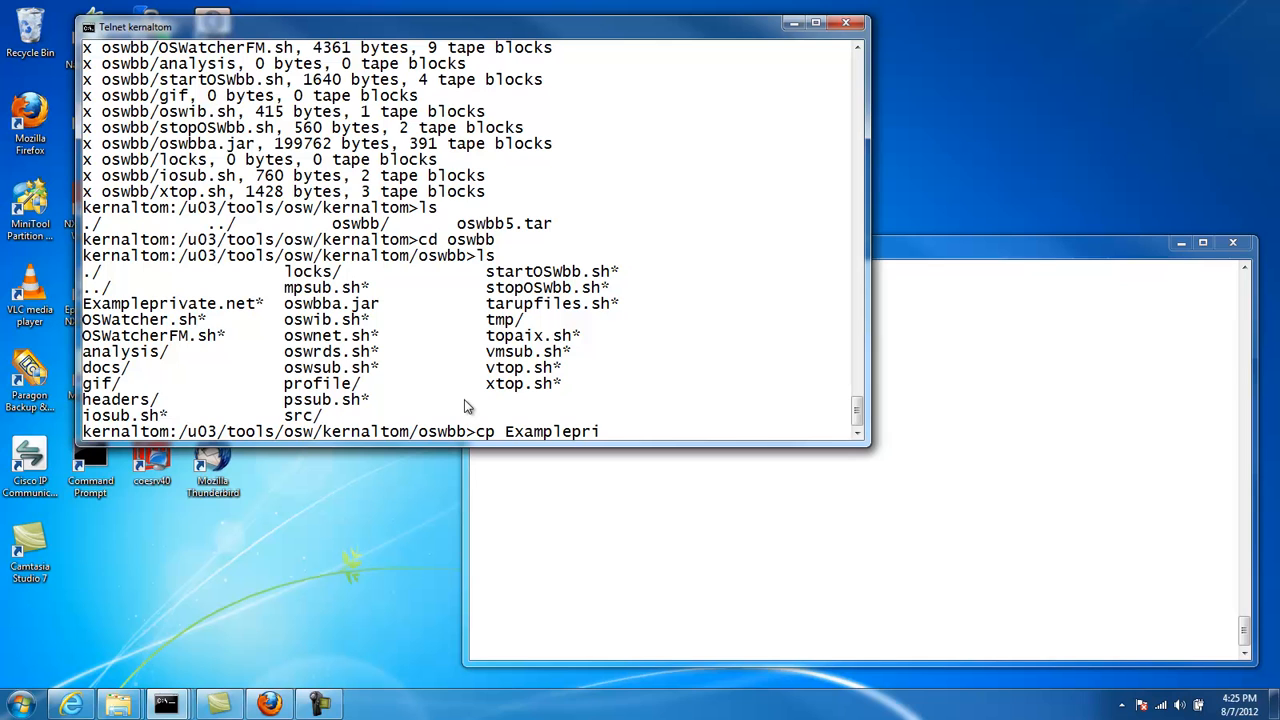
{"action": "type", "text": "vate."}
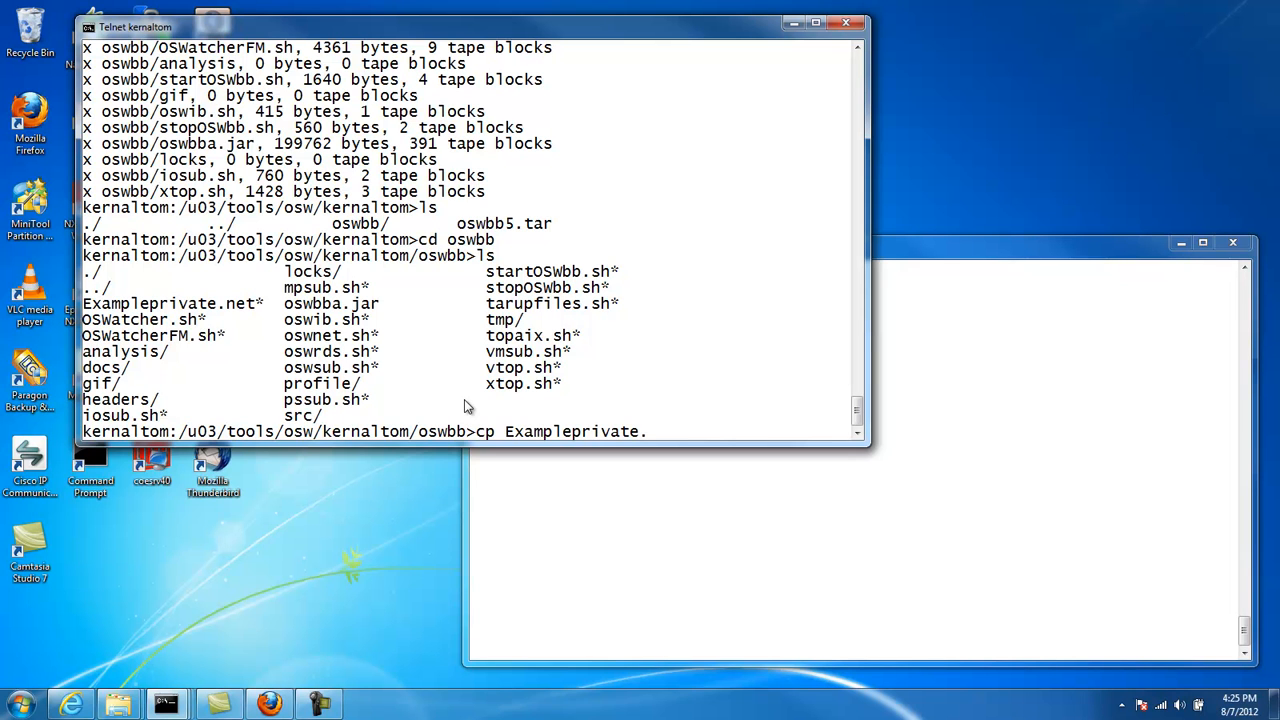
{"action": "type", "text": "net"}
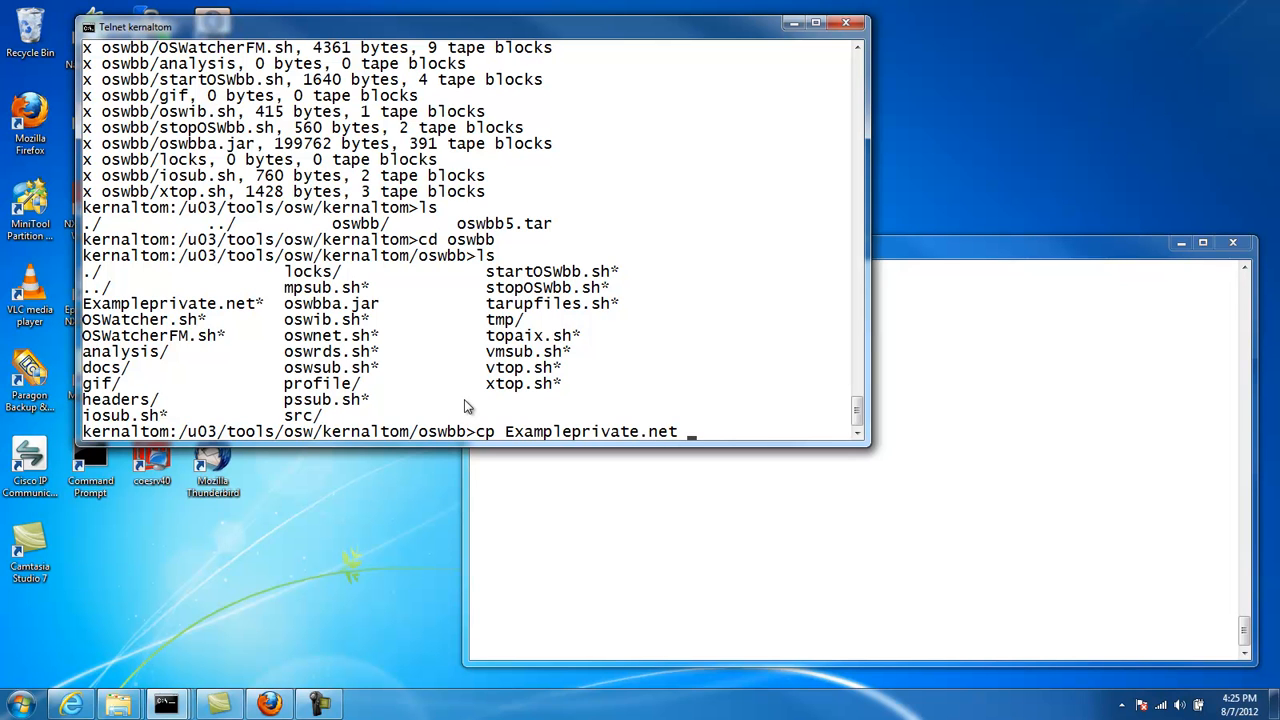
{"action": "type", "text": "priva"}
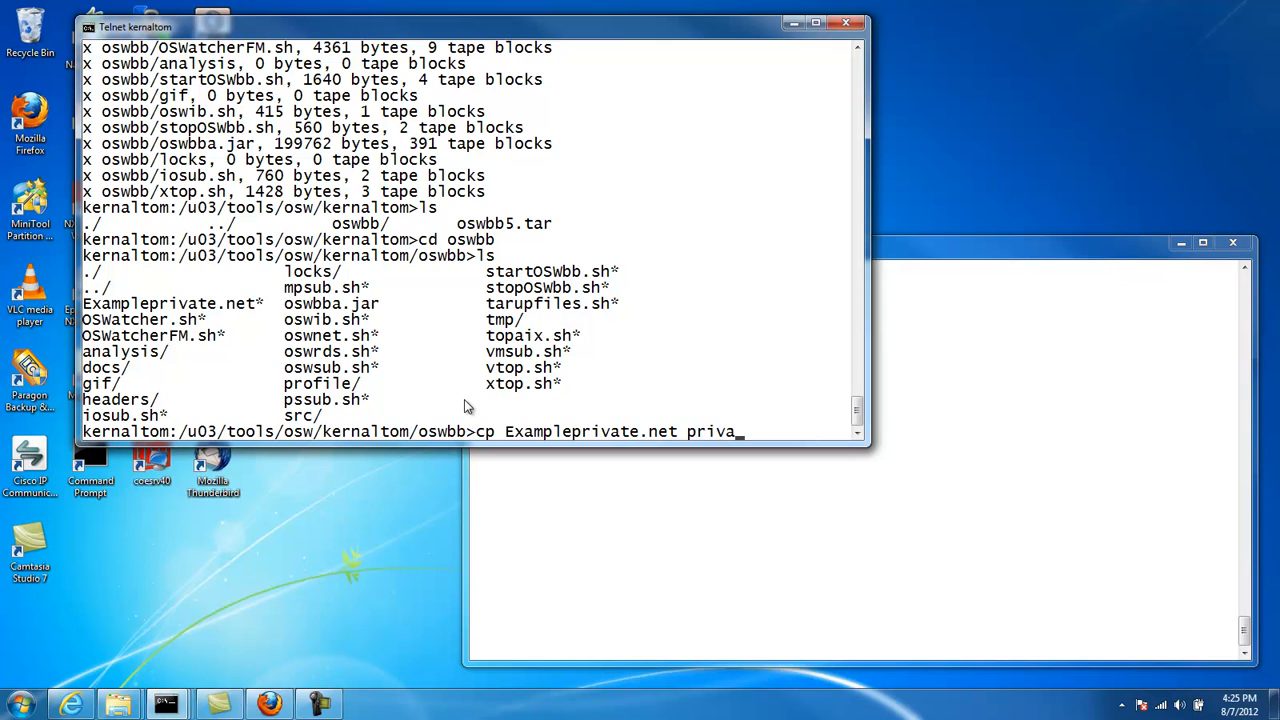
{"action": "type", "text": "te.ne"}
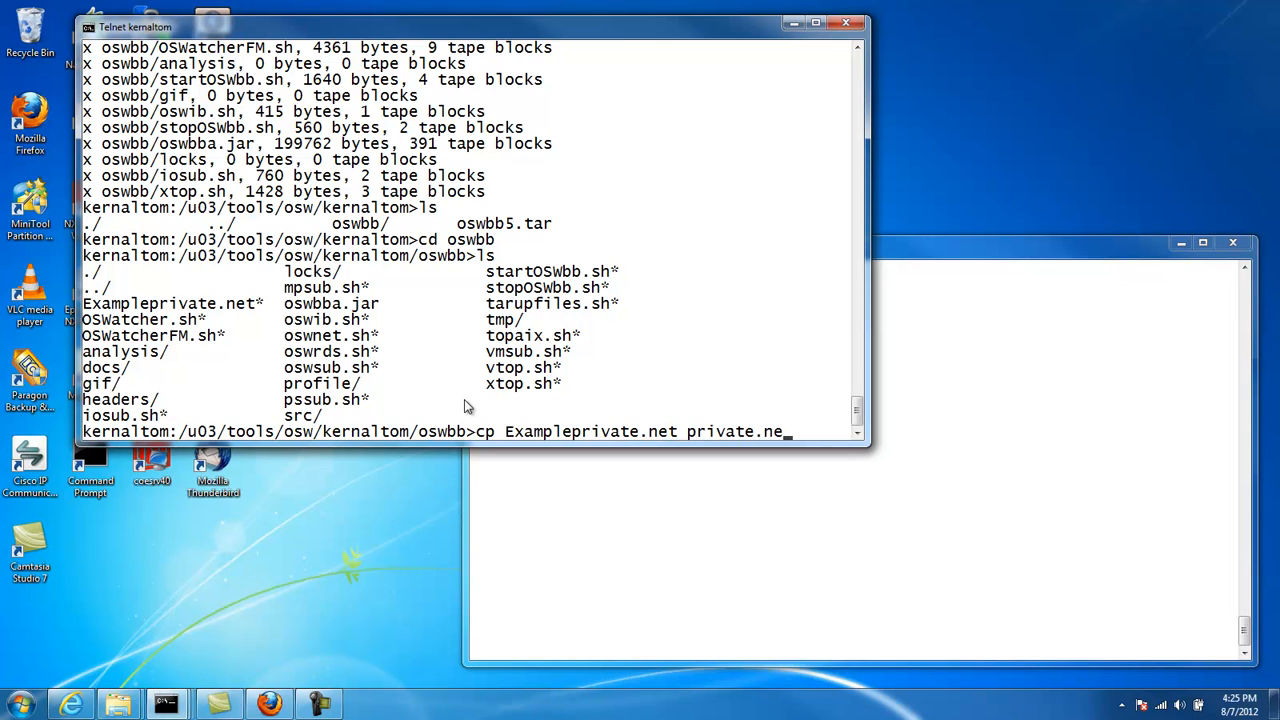
{"action": "key", "text": "Return"}
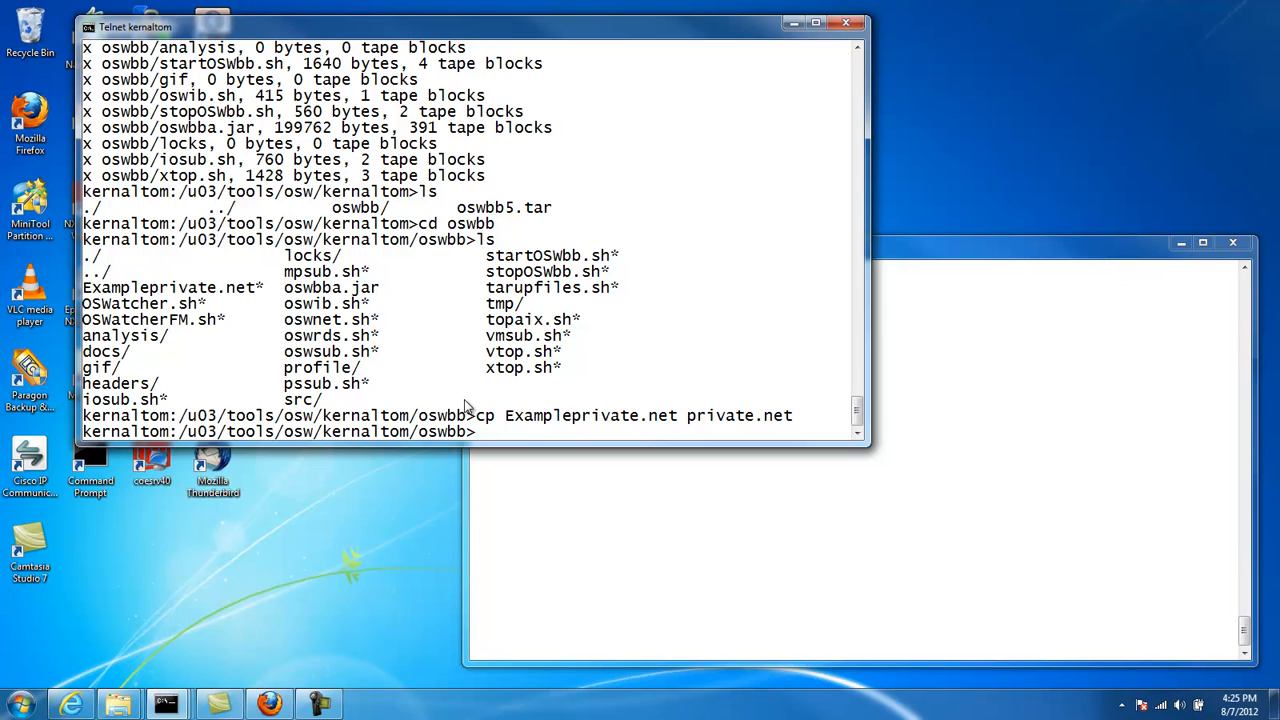
Step: Give private.net 775 permissions with chmod so it is executable
{"action": "type", "text": "vi"}
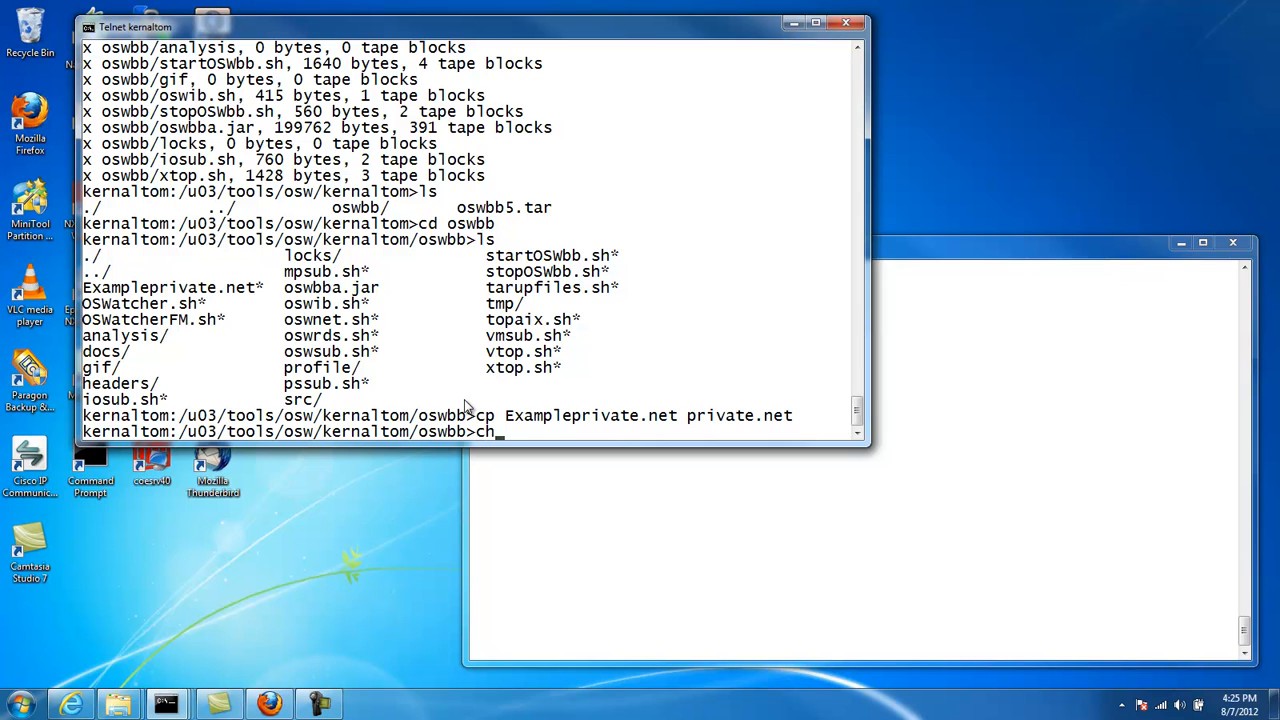
{"action": "type", "text": "mod"}
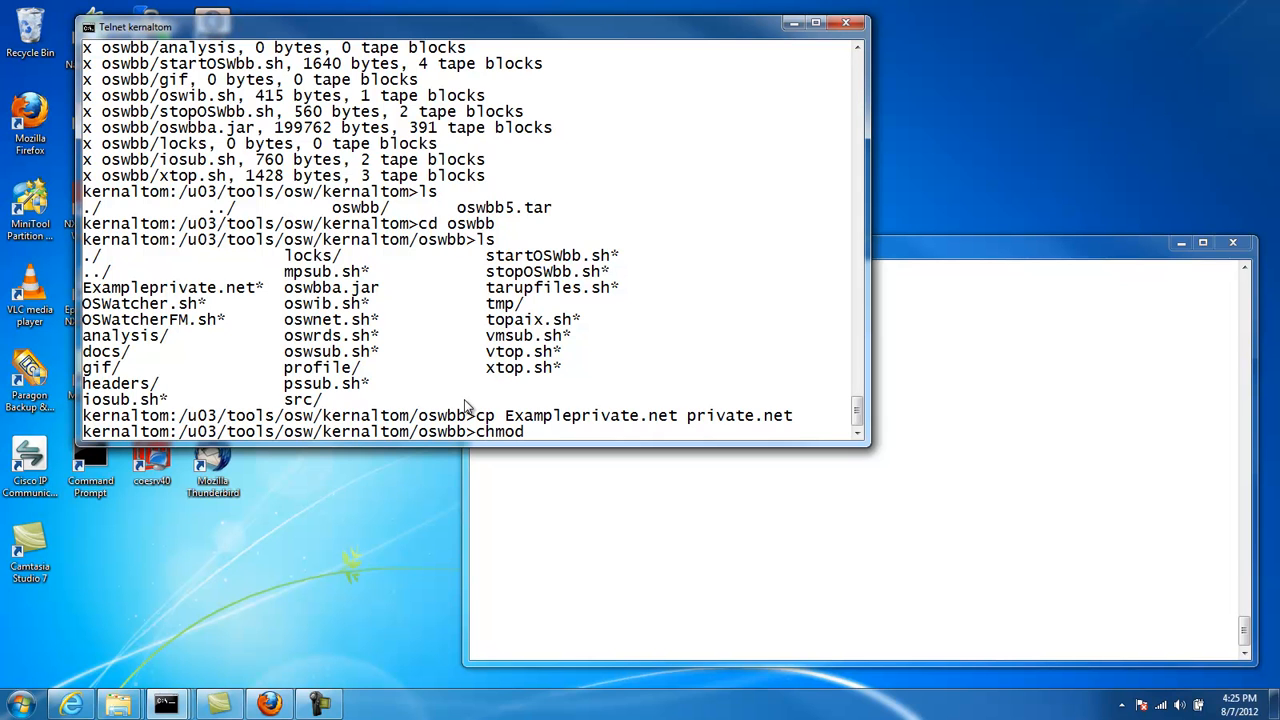
{"action": "type", "text": "77"}
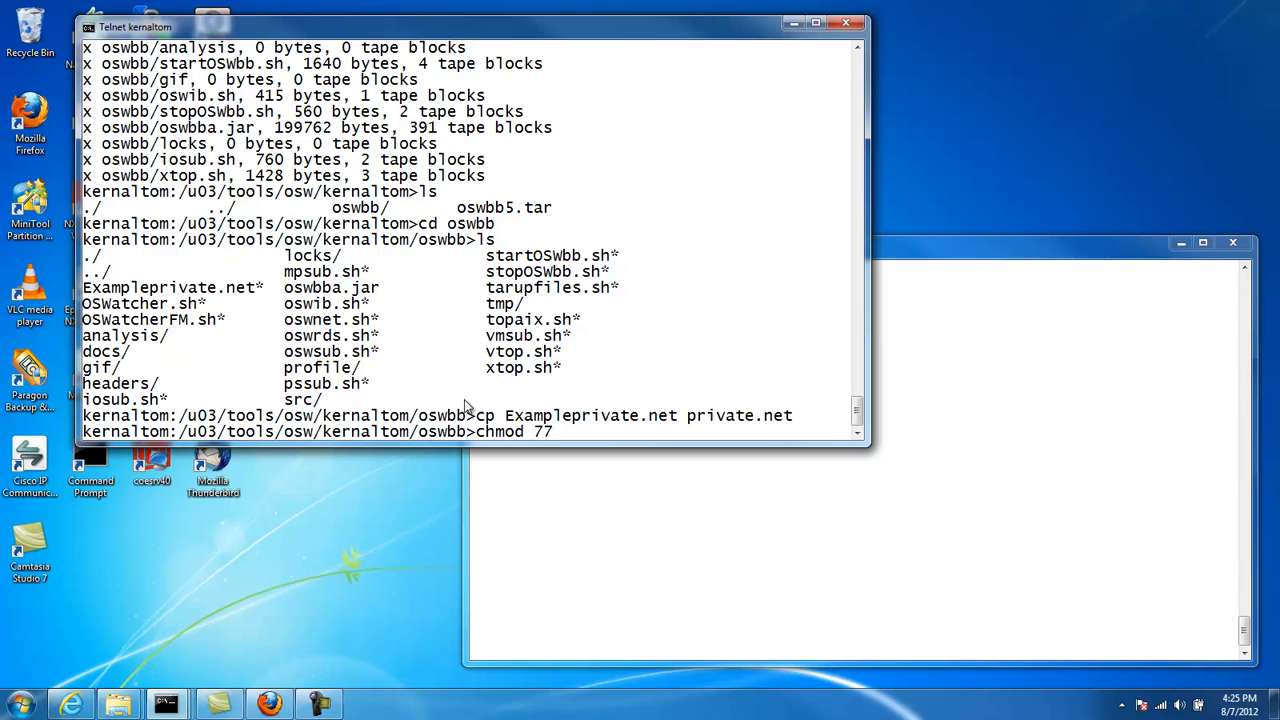
{"action": "type", "text": "5"}
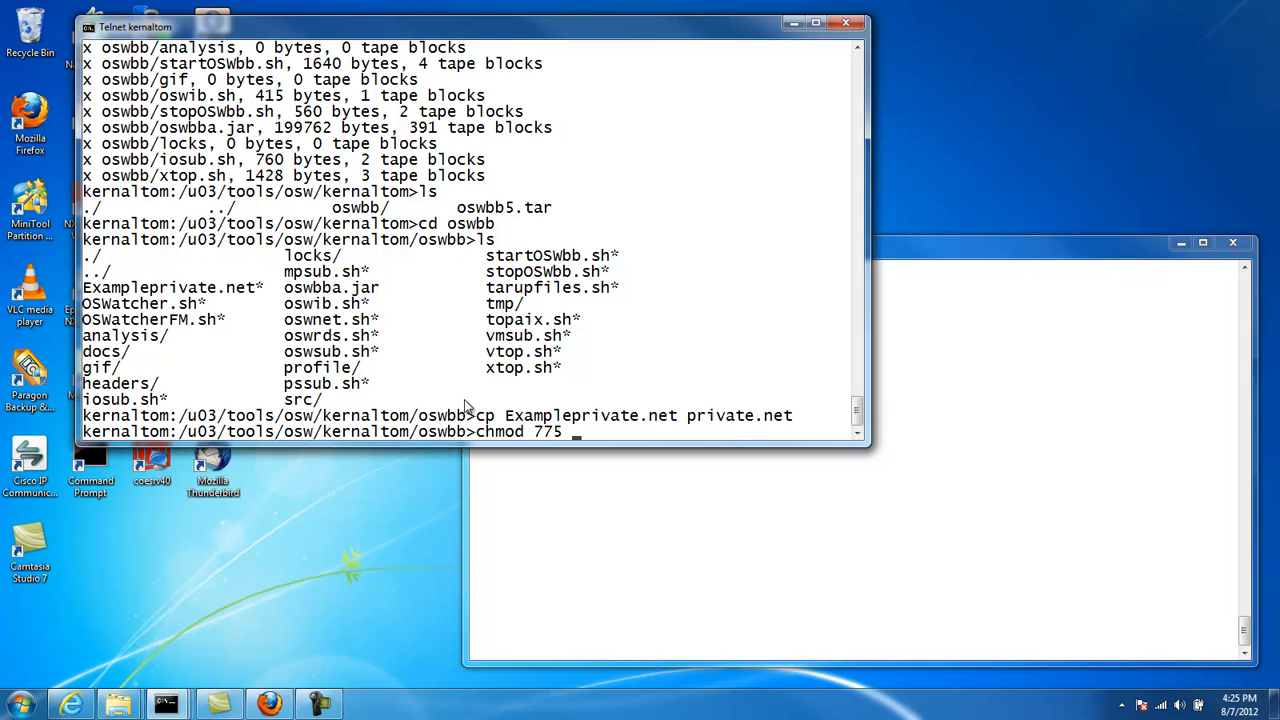
{"action": "type", "text": "priva"}
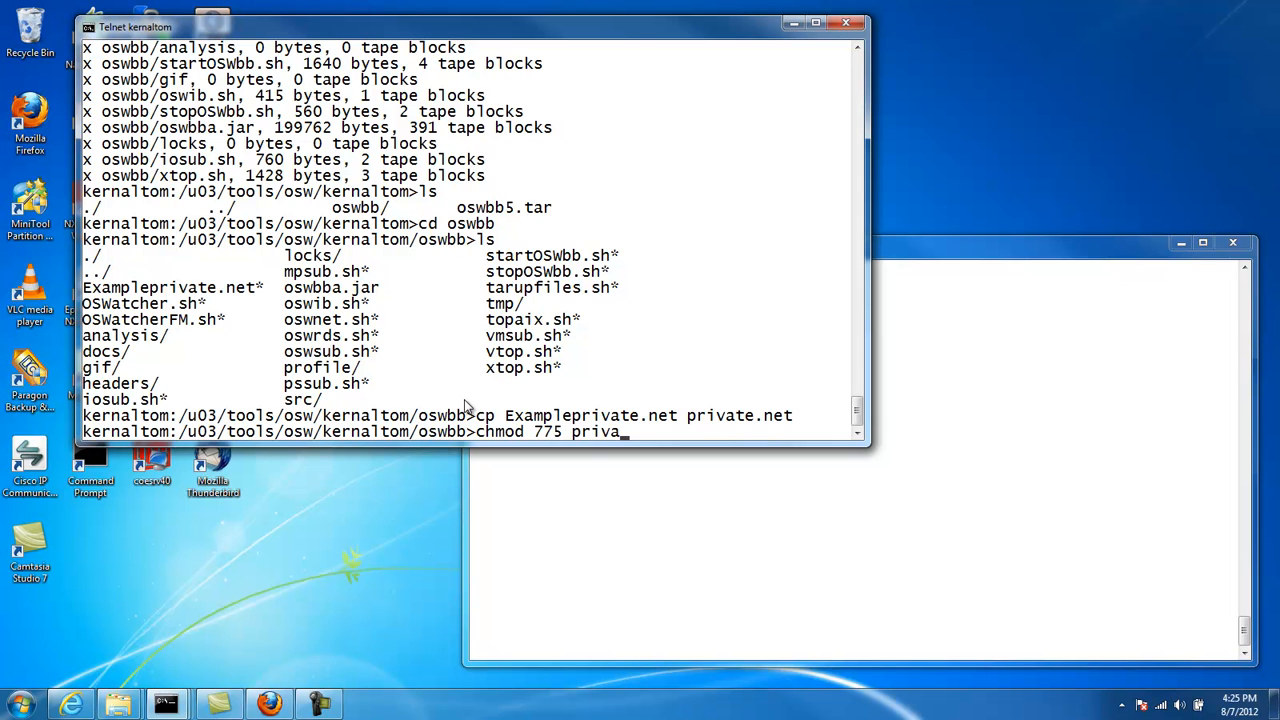
{"action": "type", "text": "te.net"}
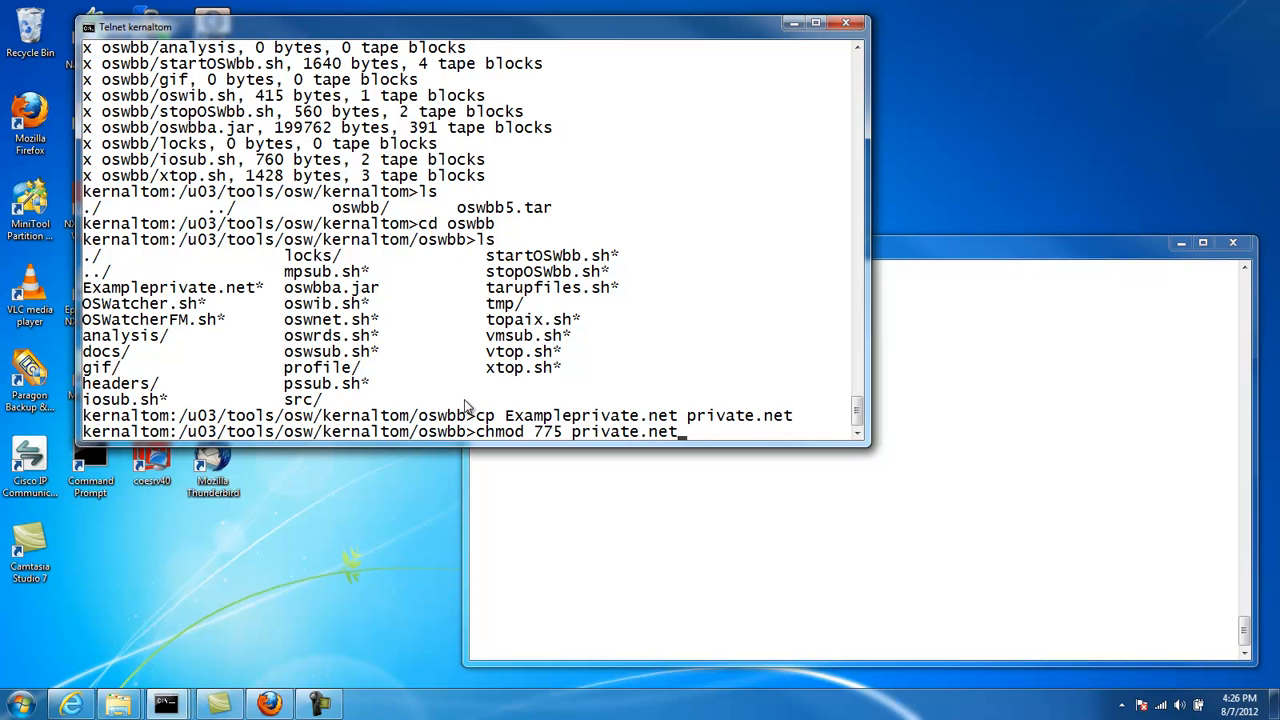
{"action": "key", "text": "Return"}
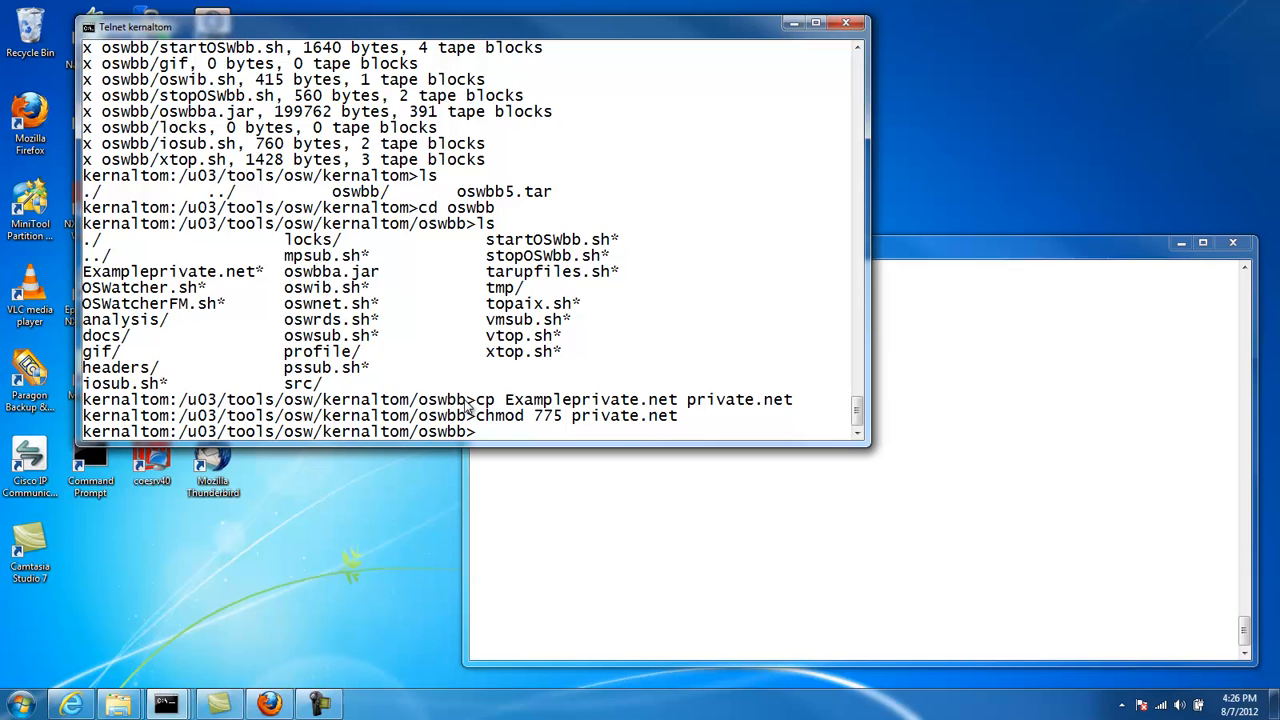
{"action": "type", "text": "vi"}
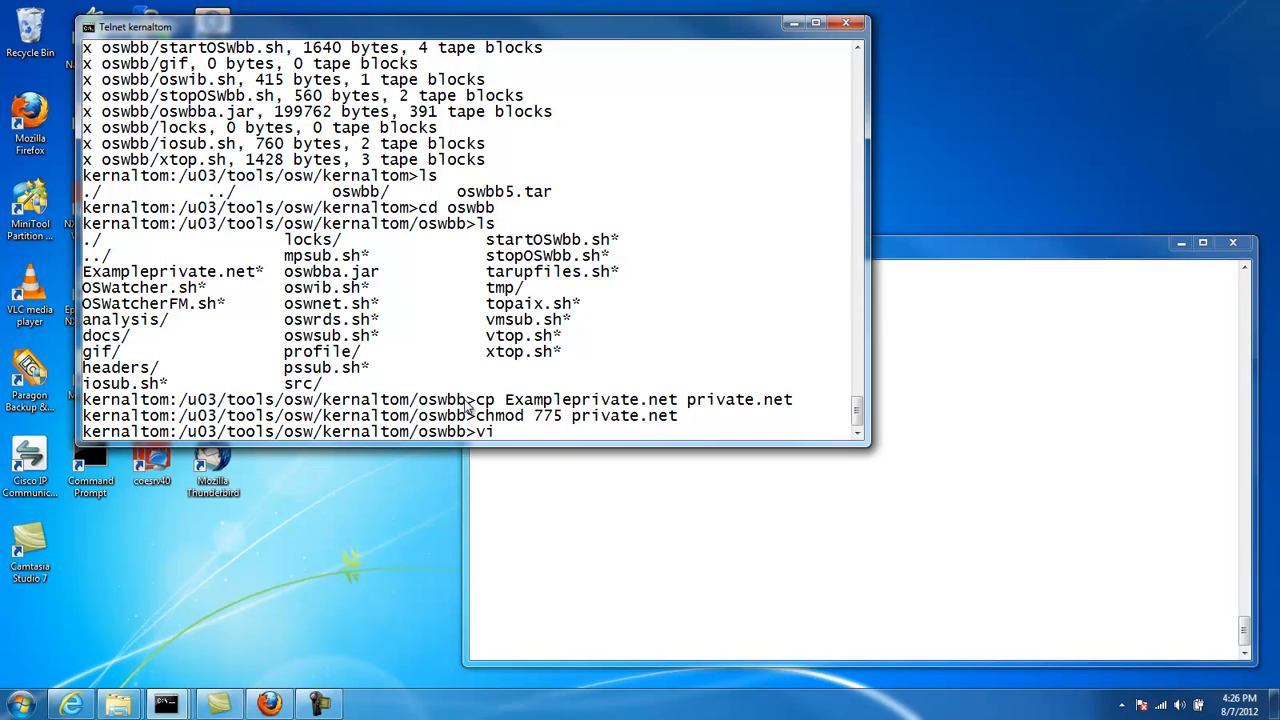
Step: Open private.net in vi, showing its Solaris, HP and Linux traceroute examples
{"action": "type", "text": "private"}
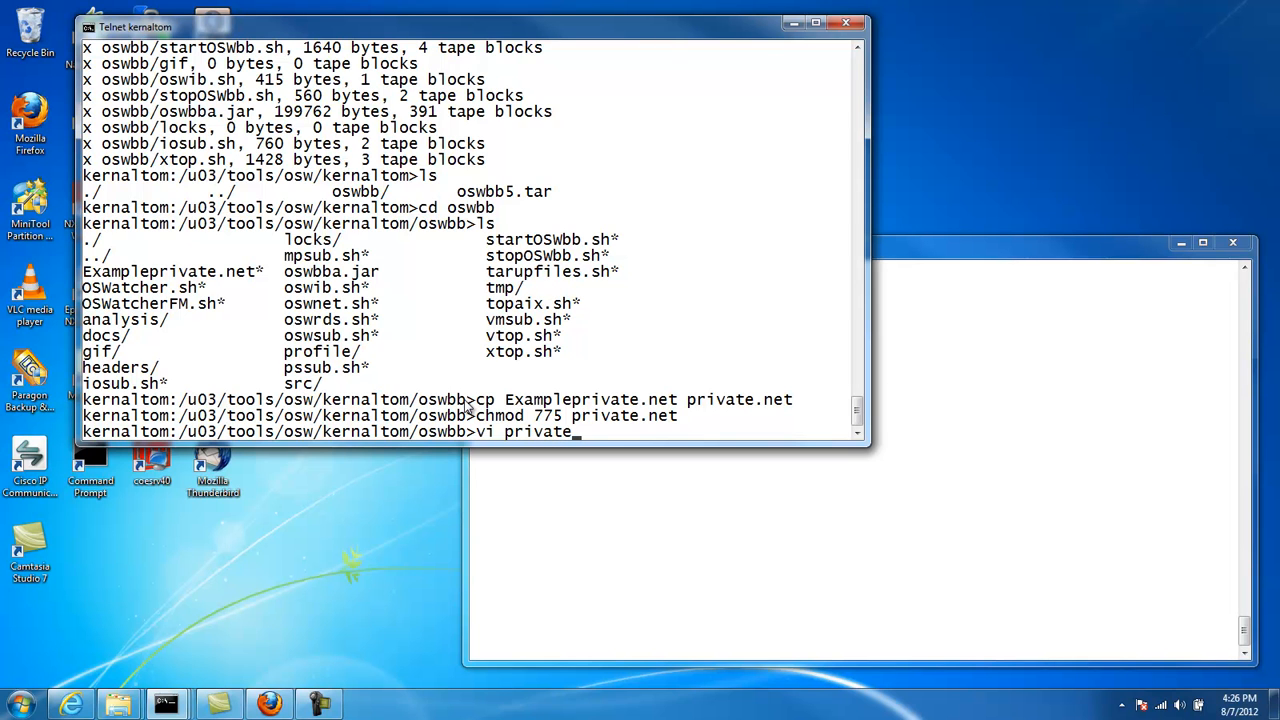
{"action": "type", "text": "ne"}
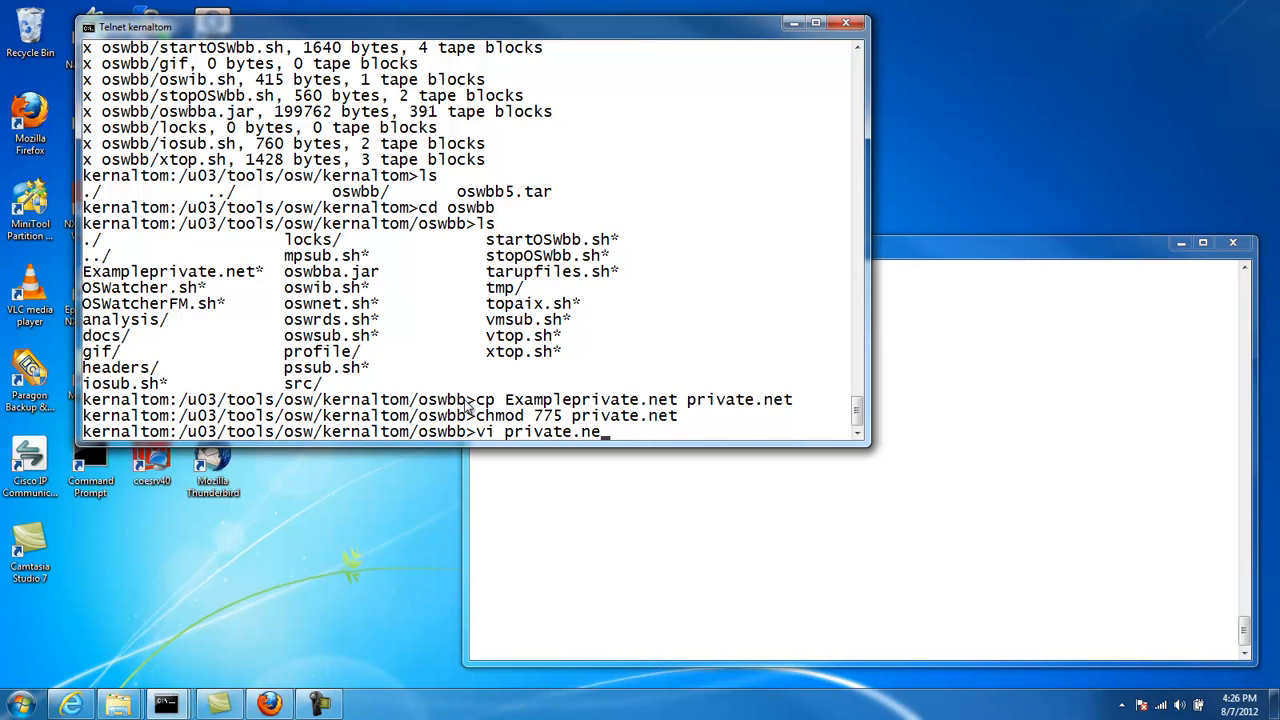
{"action": "key", "text": "Return"}
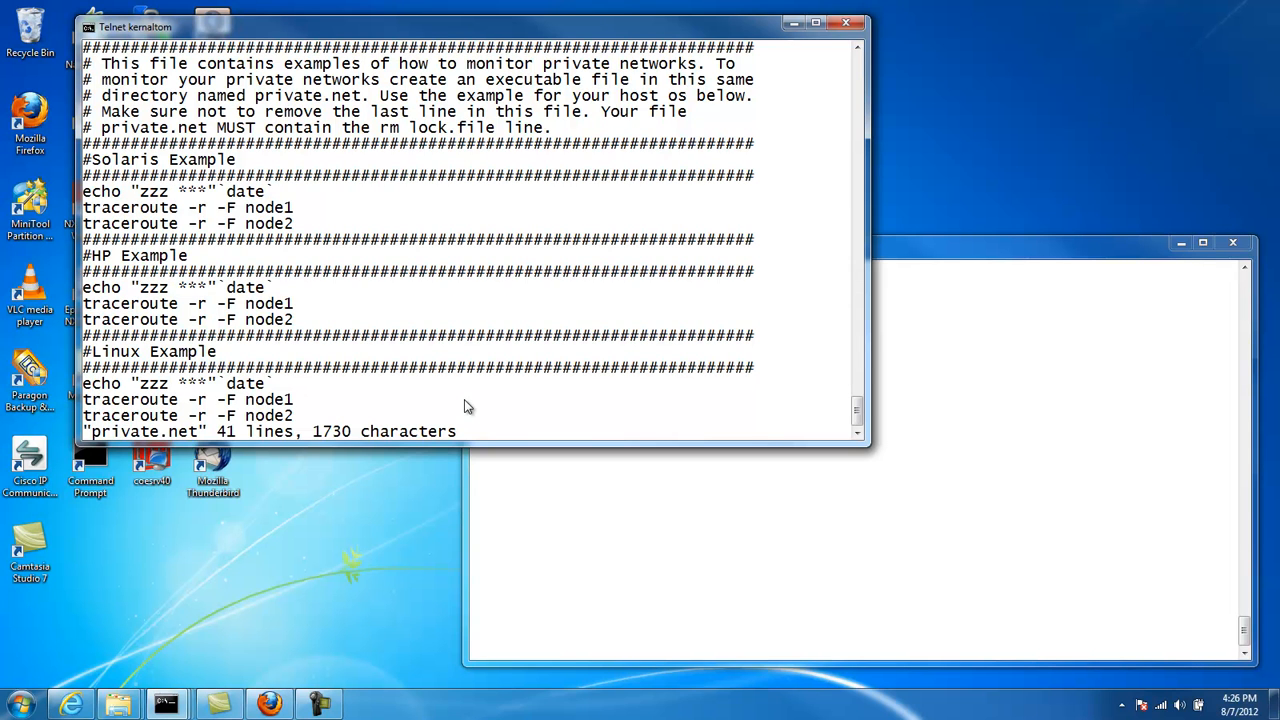
Step: Scroll through private.net and trim it to one Solaris-style traceroute line above the lock-file line
{"action": "scroll", "scroll_direction": "down", "scroll_amount": 3}
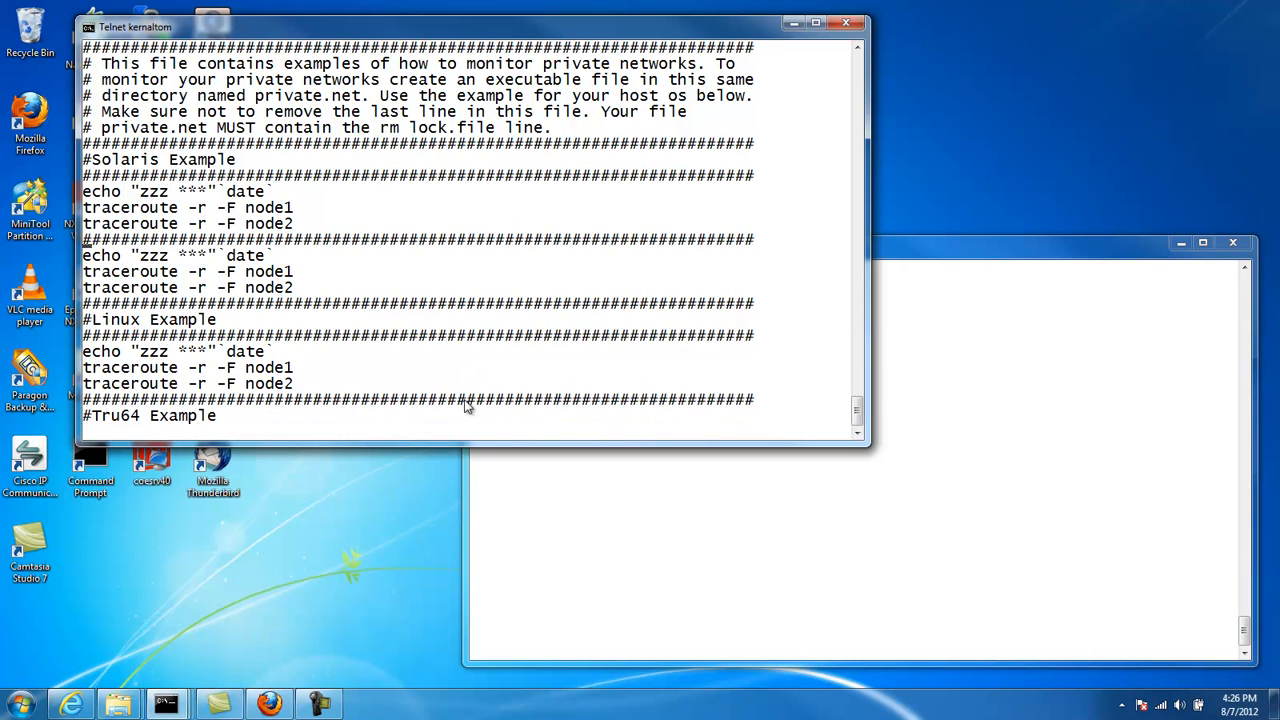
{"action": "scroll", "scroll_direction": "down", "scroll_amount": 3}
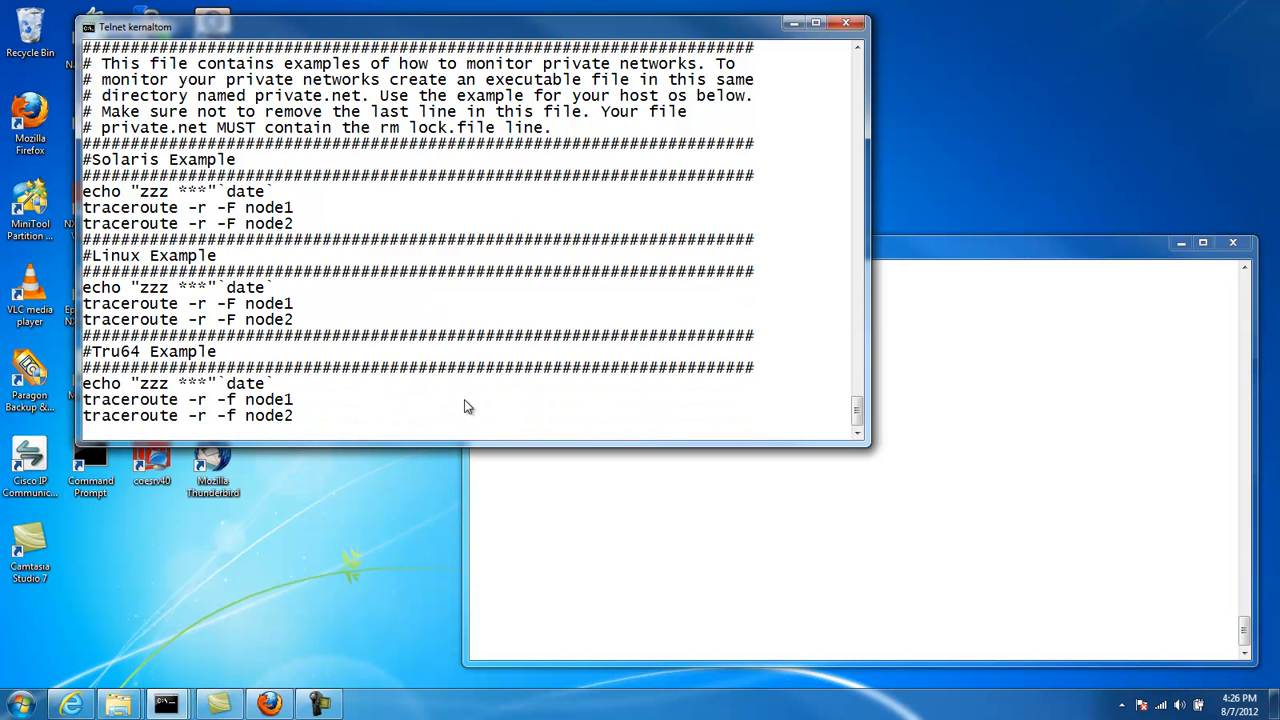
{"action": "scroll", "scroll_direction": "down", "scroll_amount": 3}
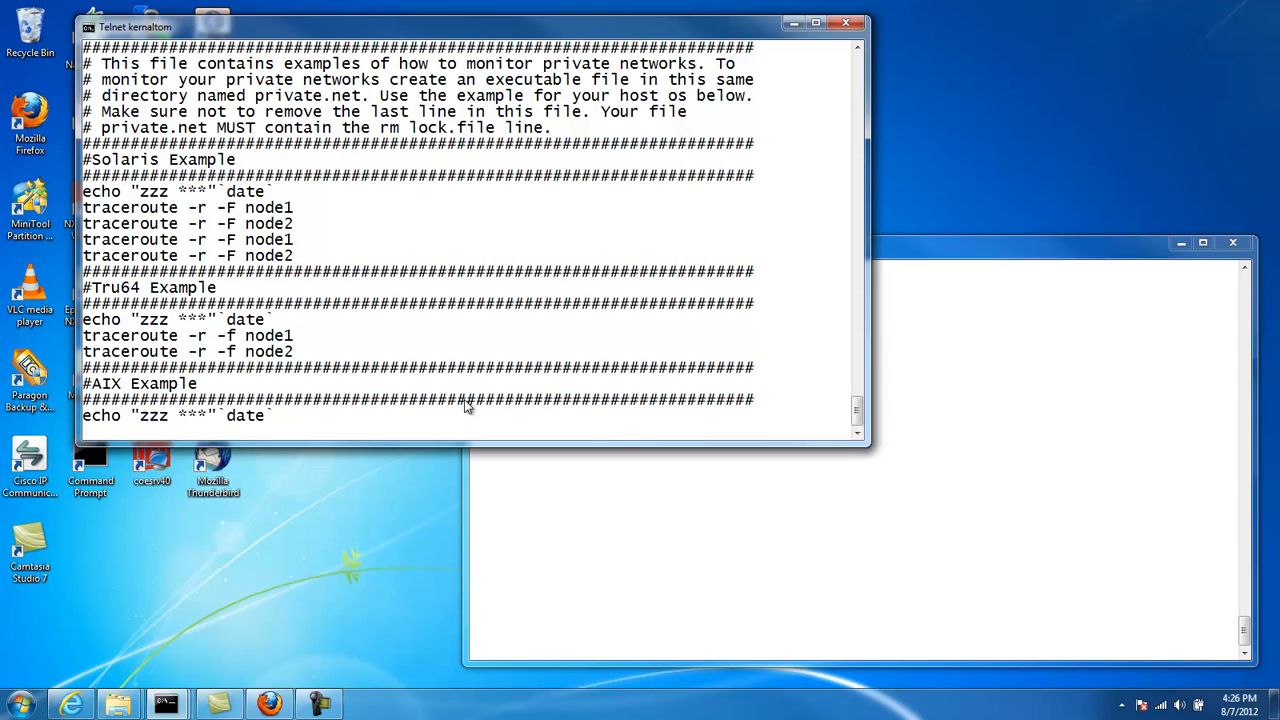
{"action": "scroll", "scroll_direction": "down", "scroll_amount": 3}
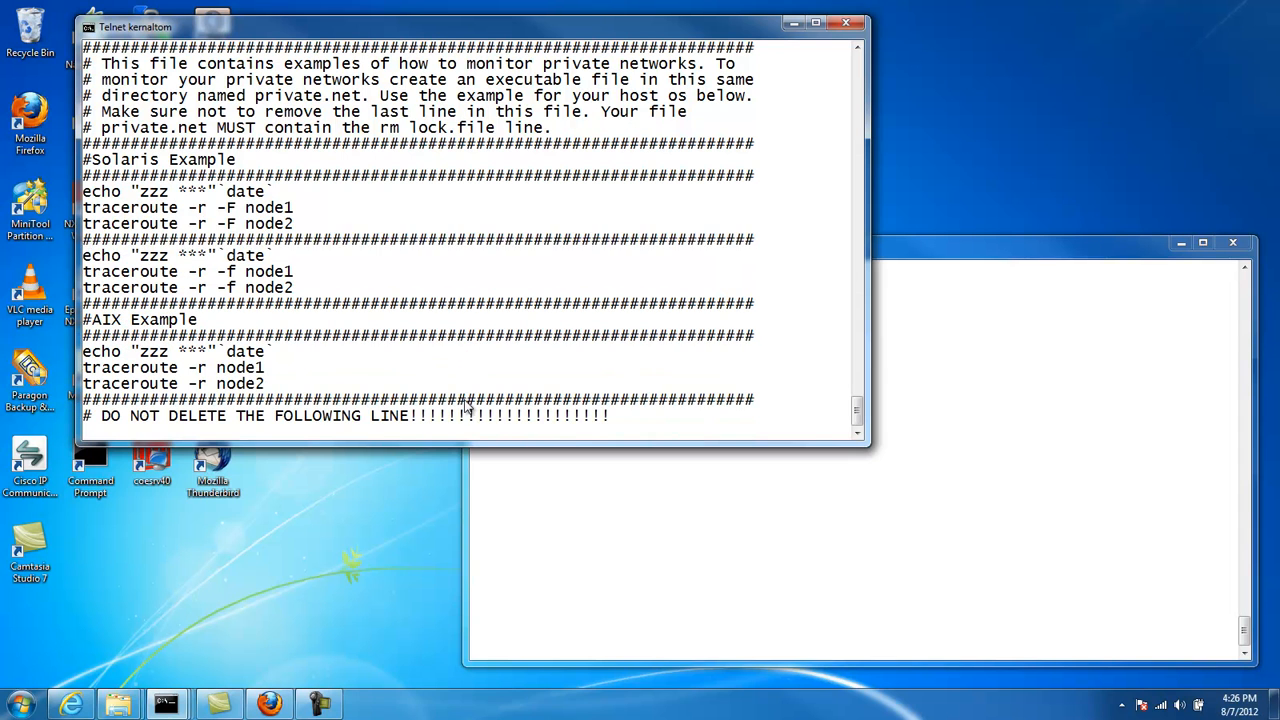
{"action": "scroll", "scroll_direction": "down", "scroll_amount": 3}
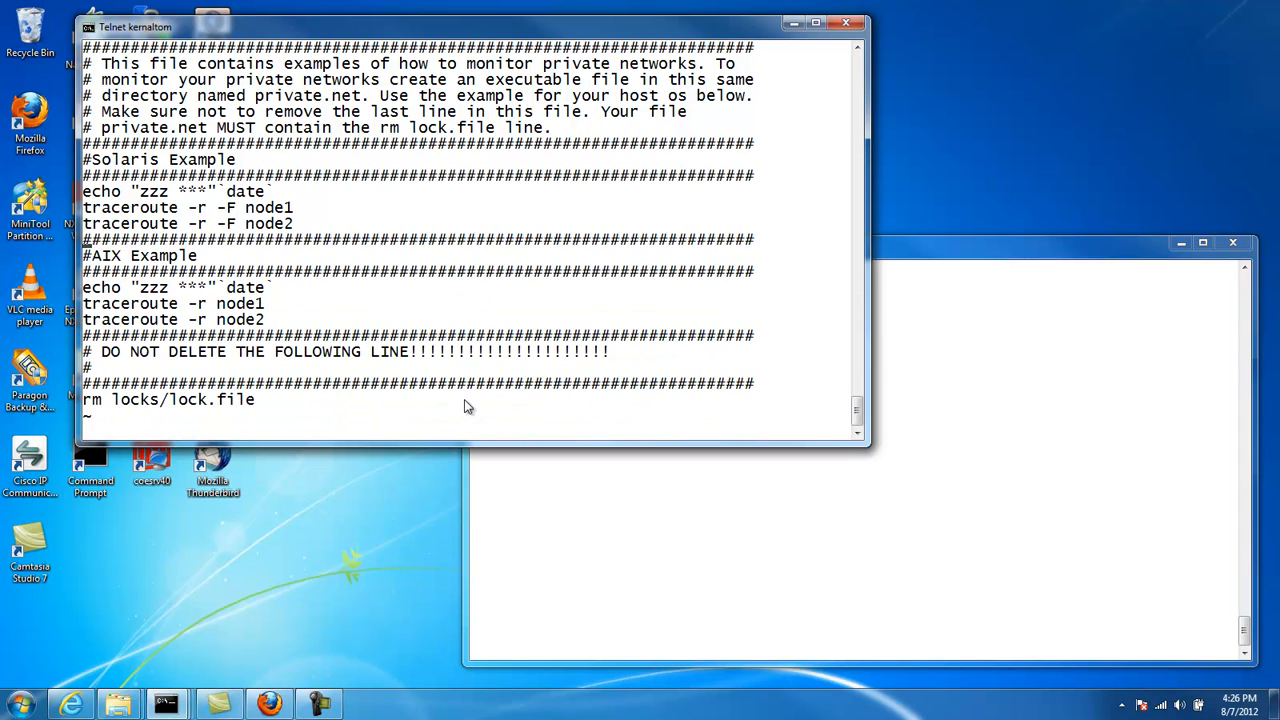
{"action": "scroll", "scroll_direction": "down", "scroll_amount": 3}
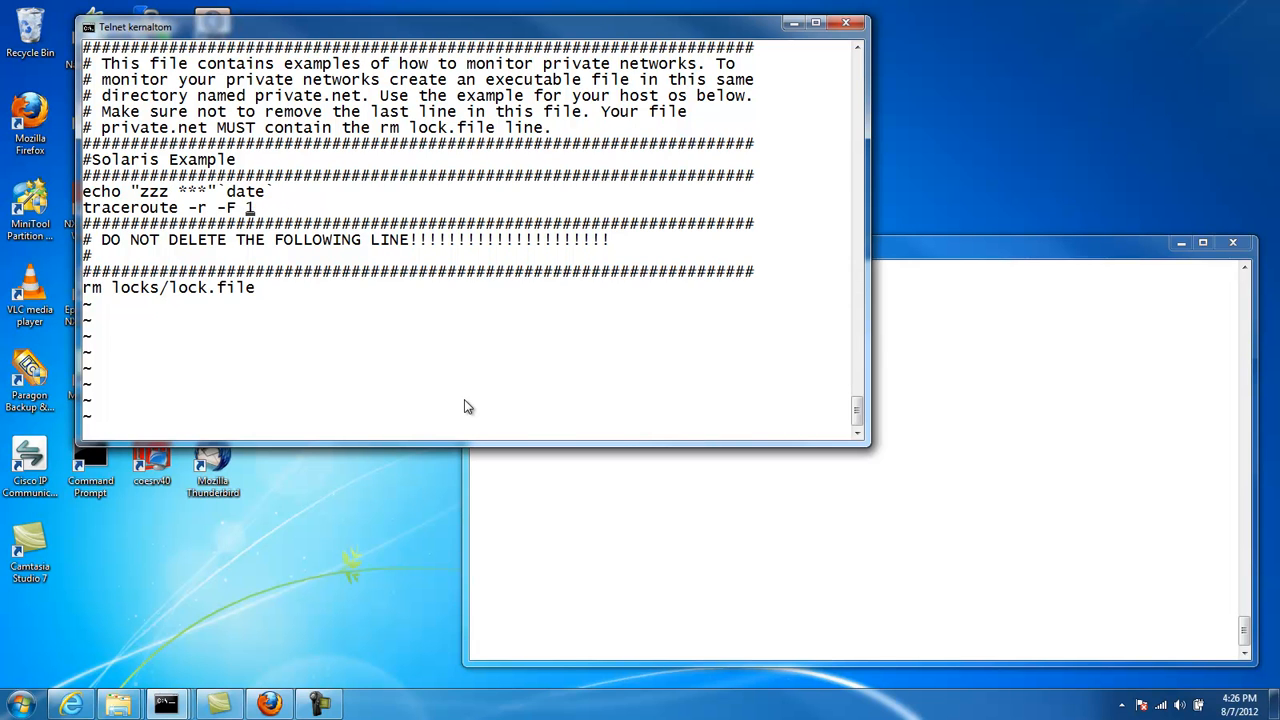
Step: Set the traceroute target node to khufu and save private.net with :wq
{"action": "key", "text": "Backspace"}
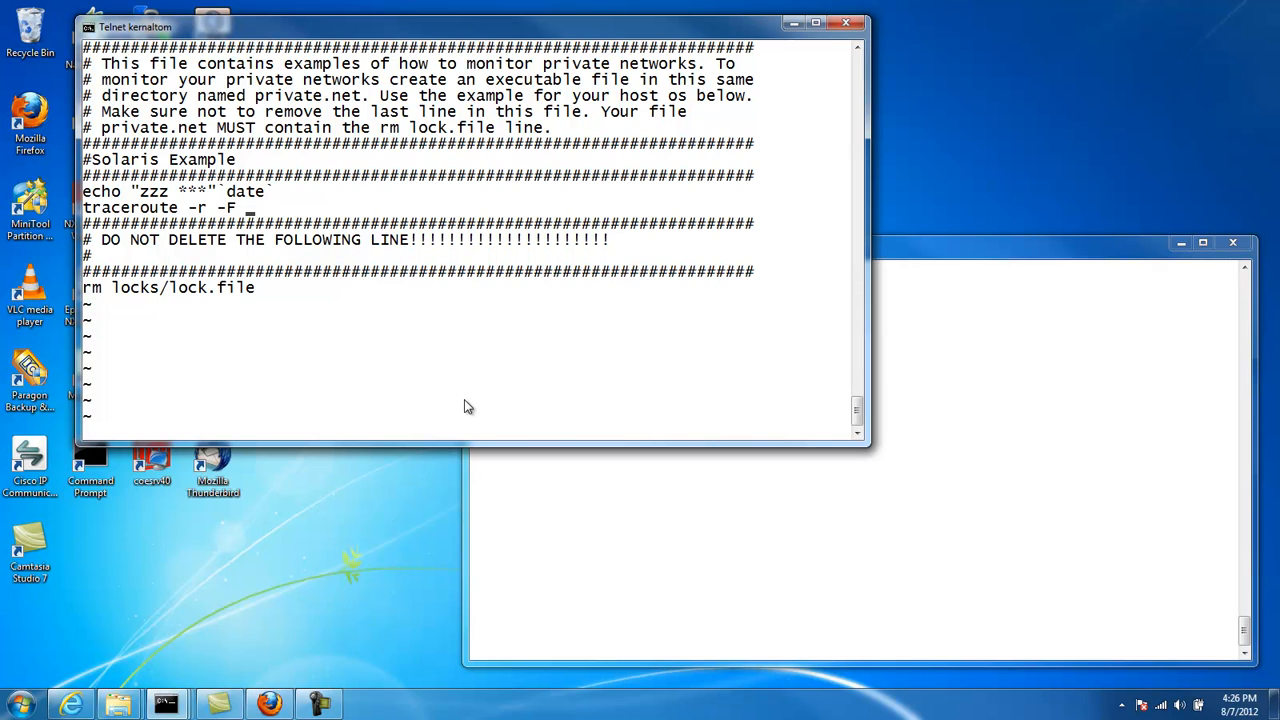
{"action": "type", "text": "khu"}
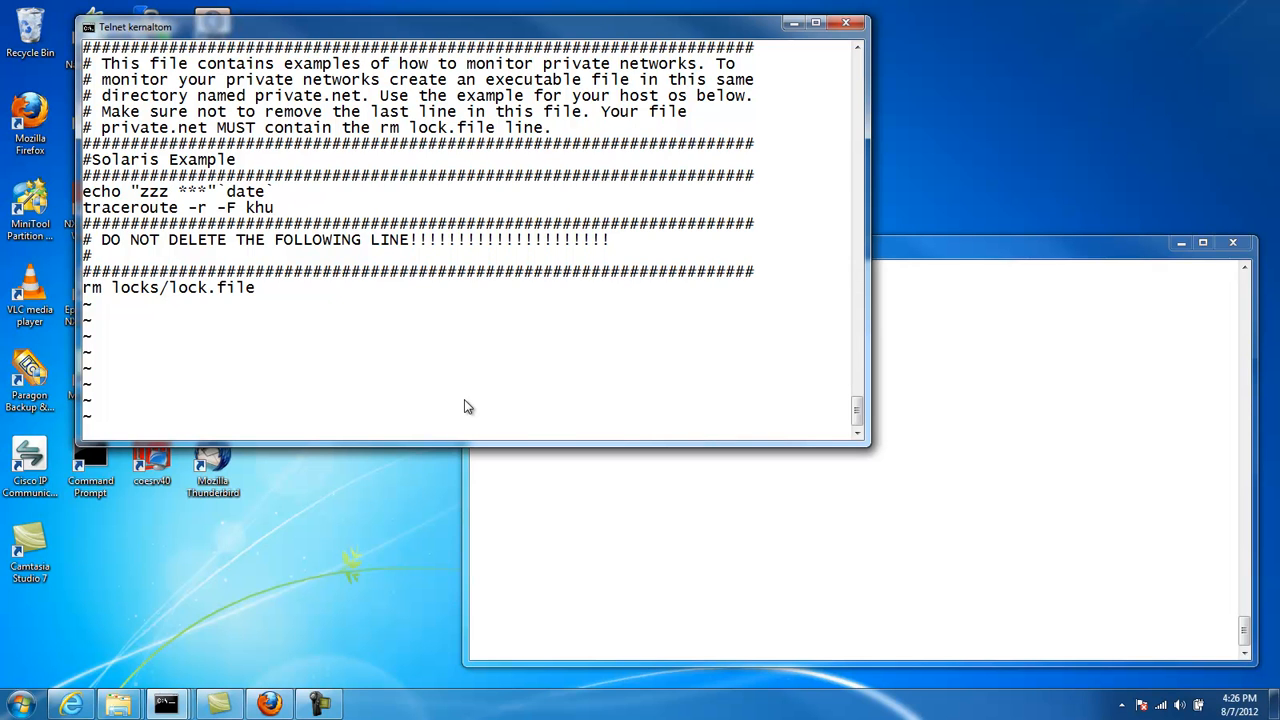
{"action": "type", "text": "fu"}
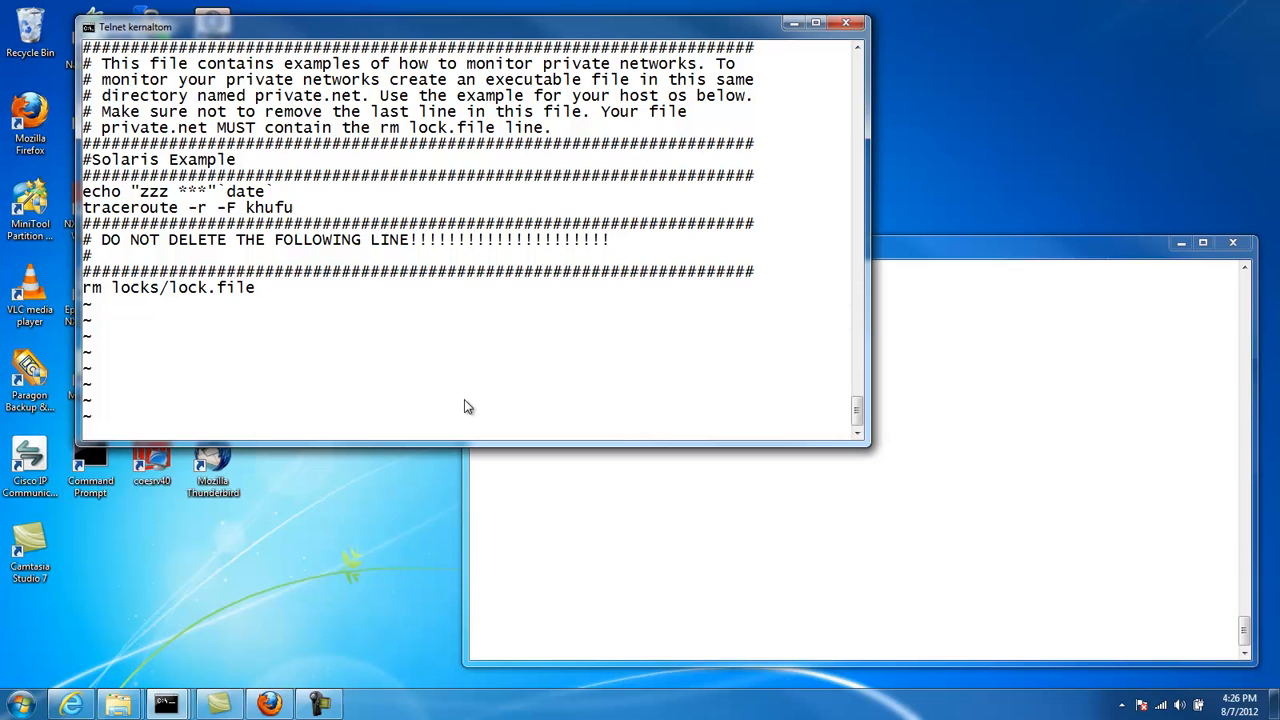
{"action": "type", "text": ":wq"}
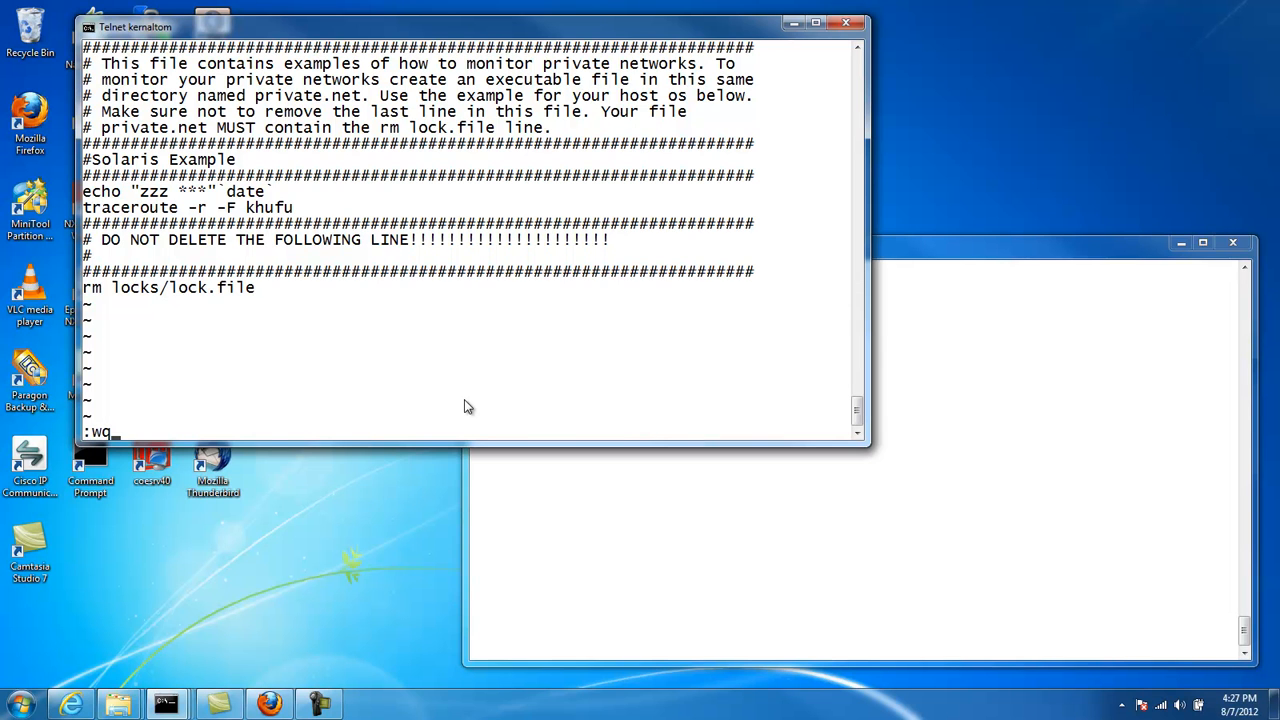
{"action": "key", "text": "Return"}
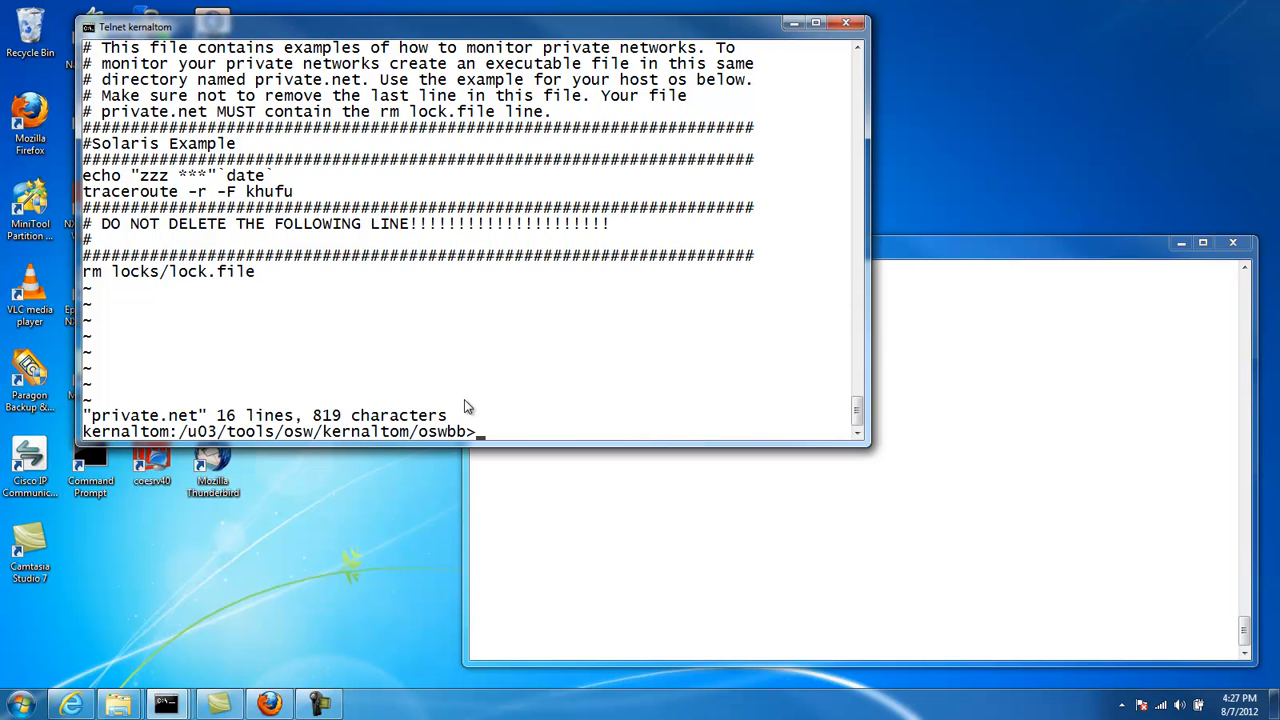
{"action": "type", "text": "./"}
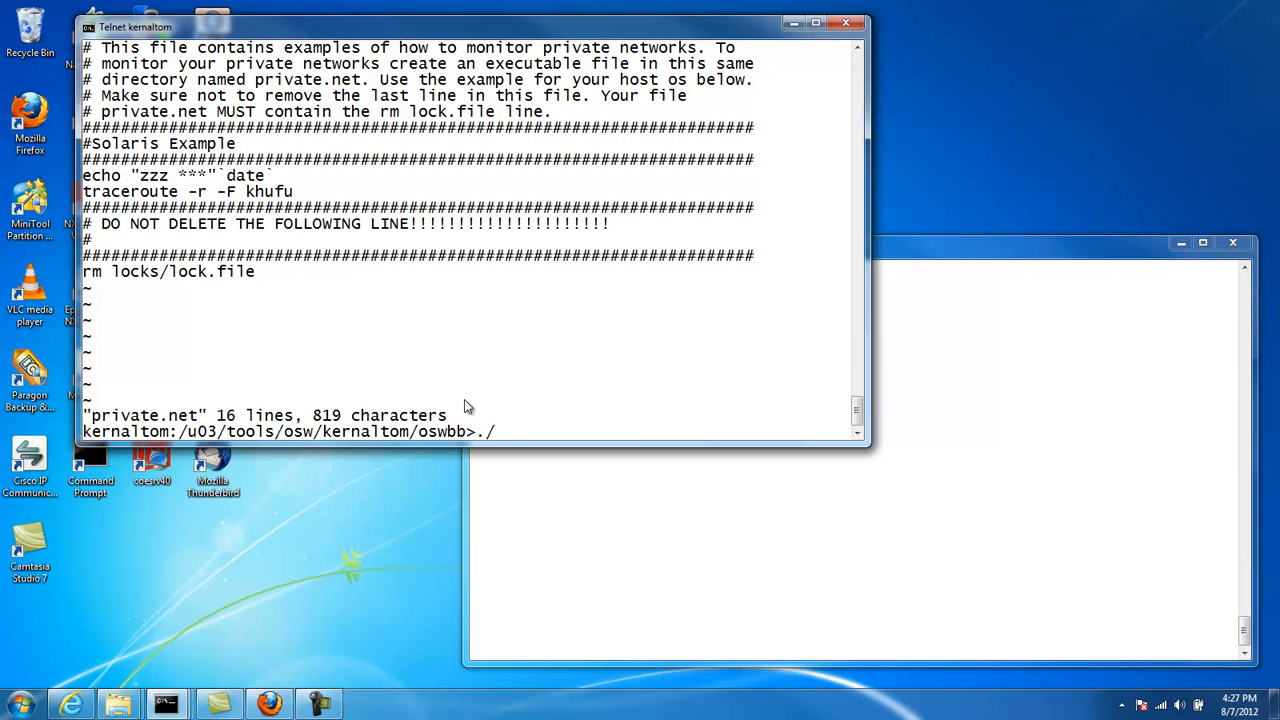
Step: Run ./startOSWbb.sh to start OSWatcher Black Box on kernaltom
{"action": "type", "text": "start"}
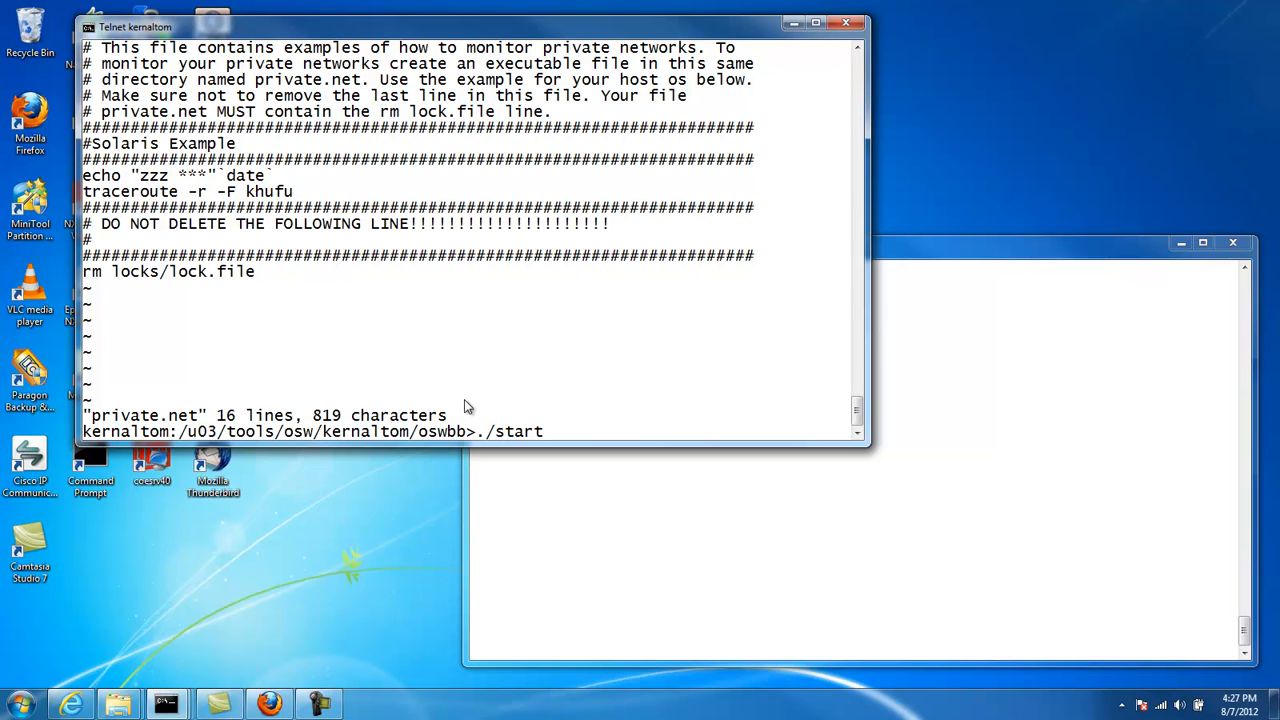
{"action": "type", "text": "OSwbb.sh"}
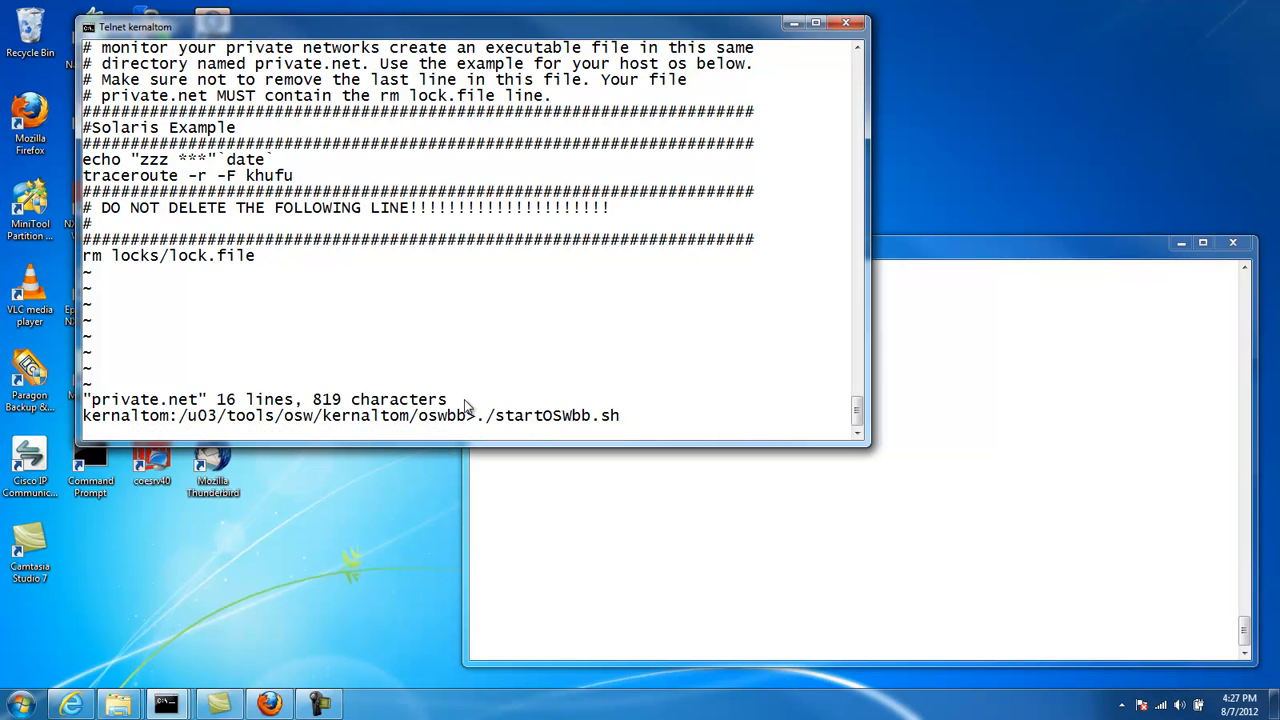
{"action": "key", "text": "Return"}
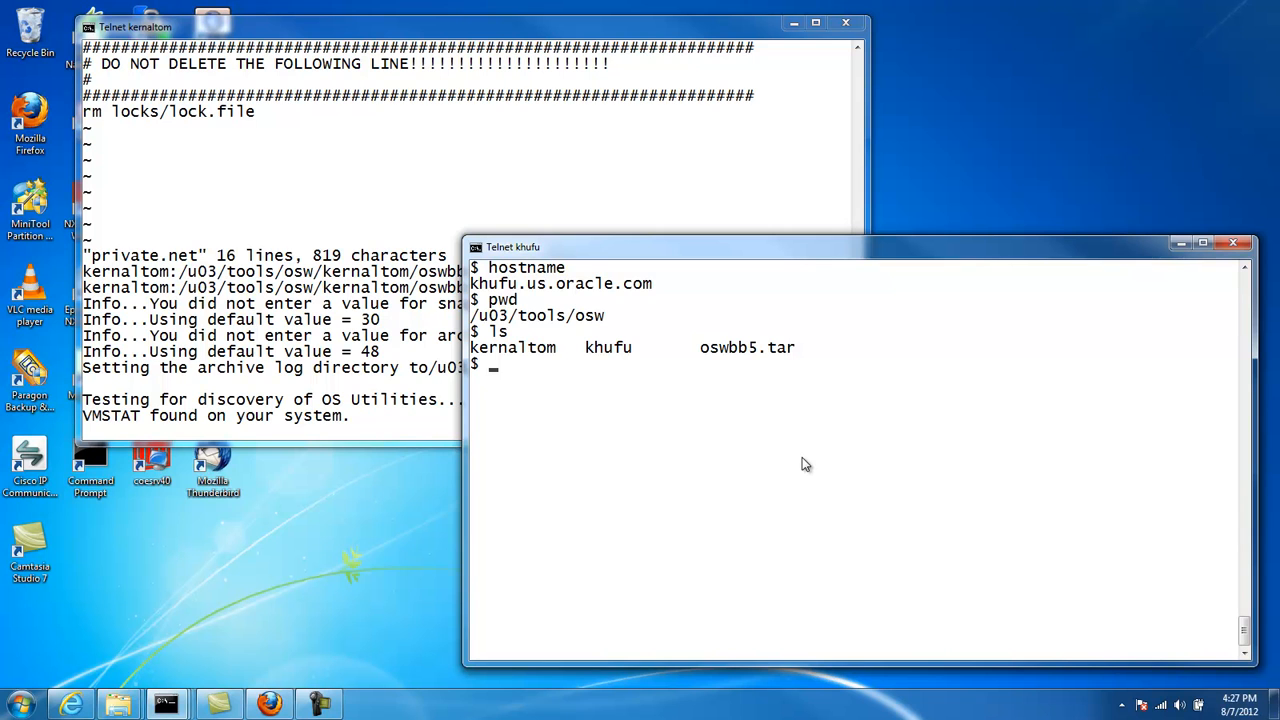
Step: On khufu, change into the khufu folder and list its contents
{"action": "type", "text": "cd"}
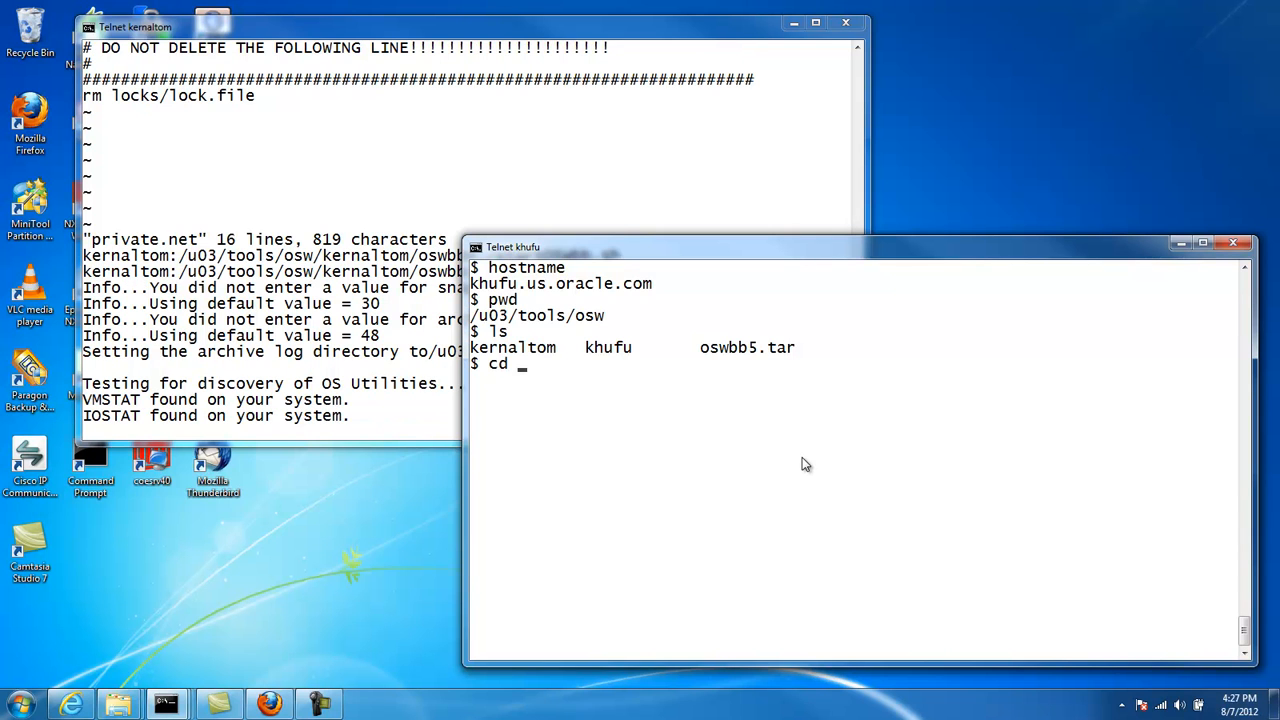
{"action": "type", "text": "khufu"}
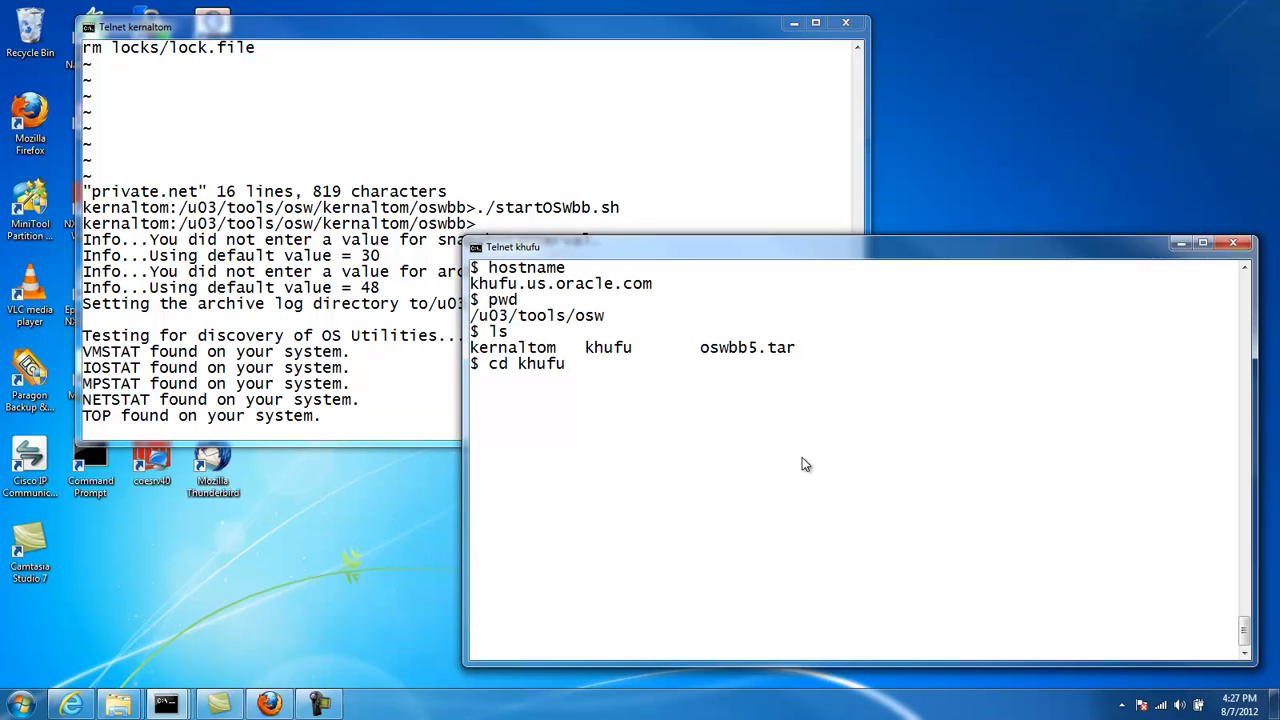
{"action": "type", "text": "ls"}
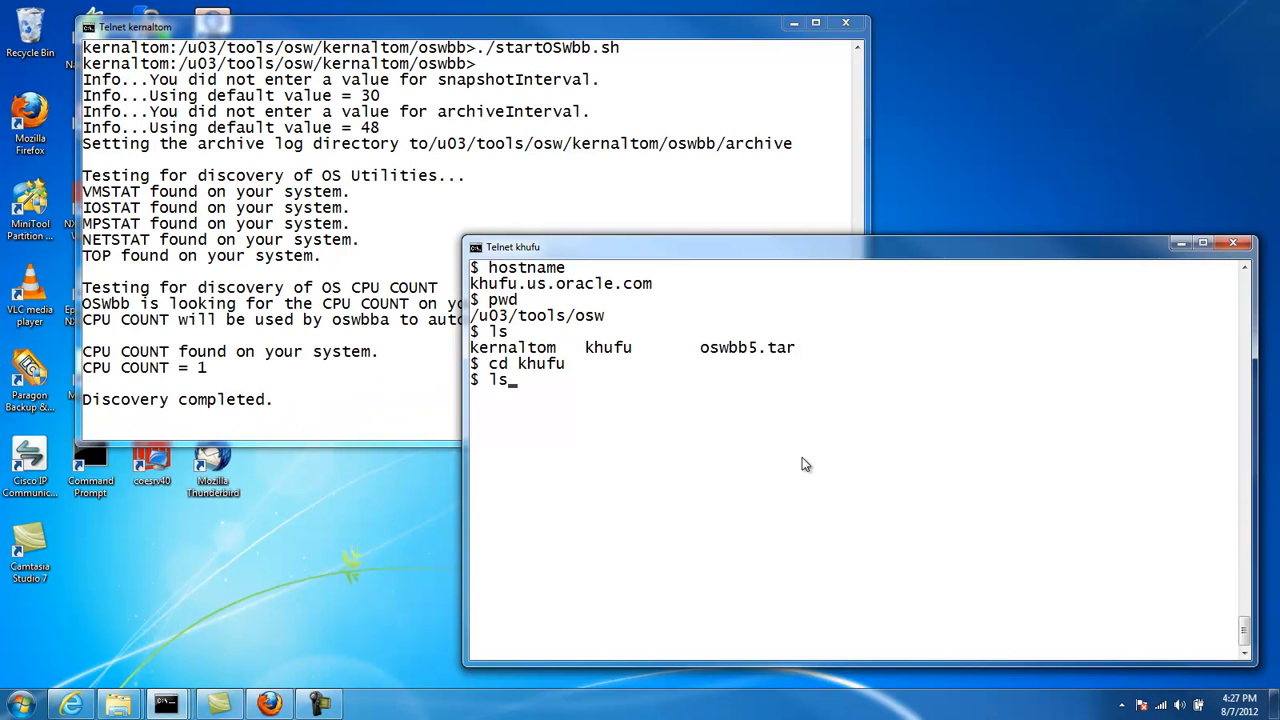
{"action": "key", "text": "Return"}
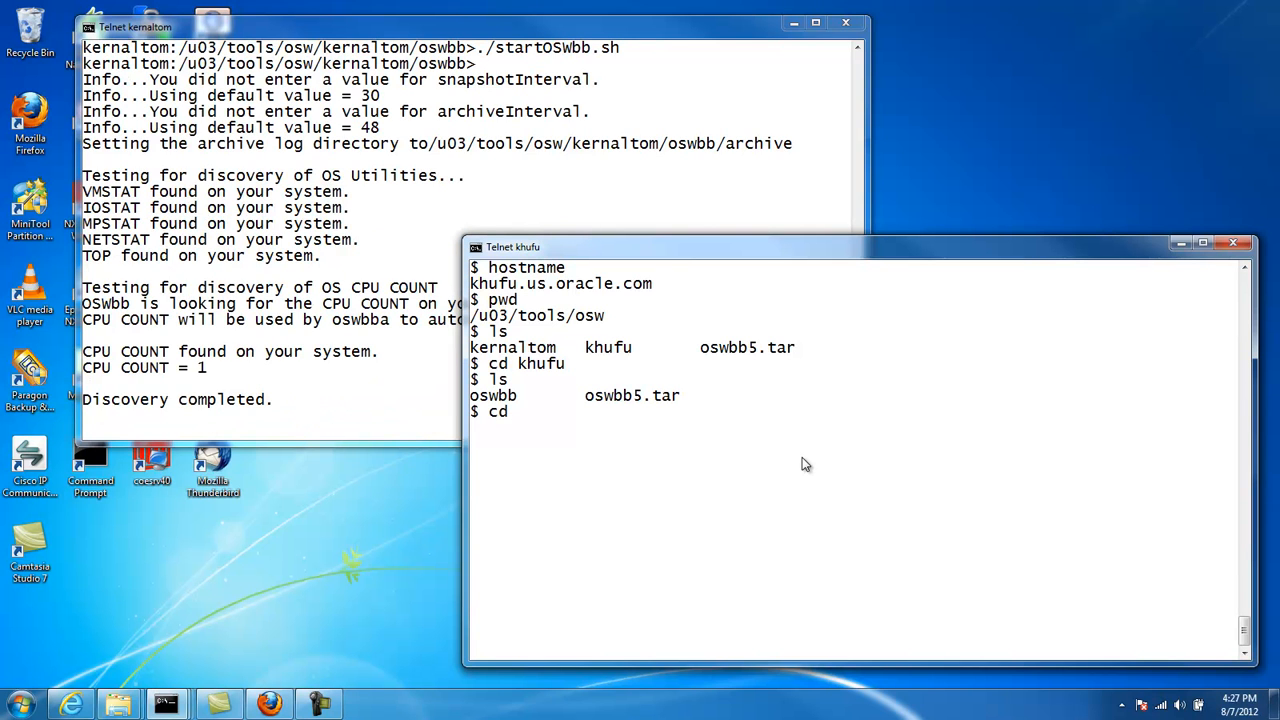
Step: Enter khufu's oswbb directory and begin the ./startOSWbb.sh command
{"action": "type", "text": "oswbb"}
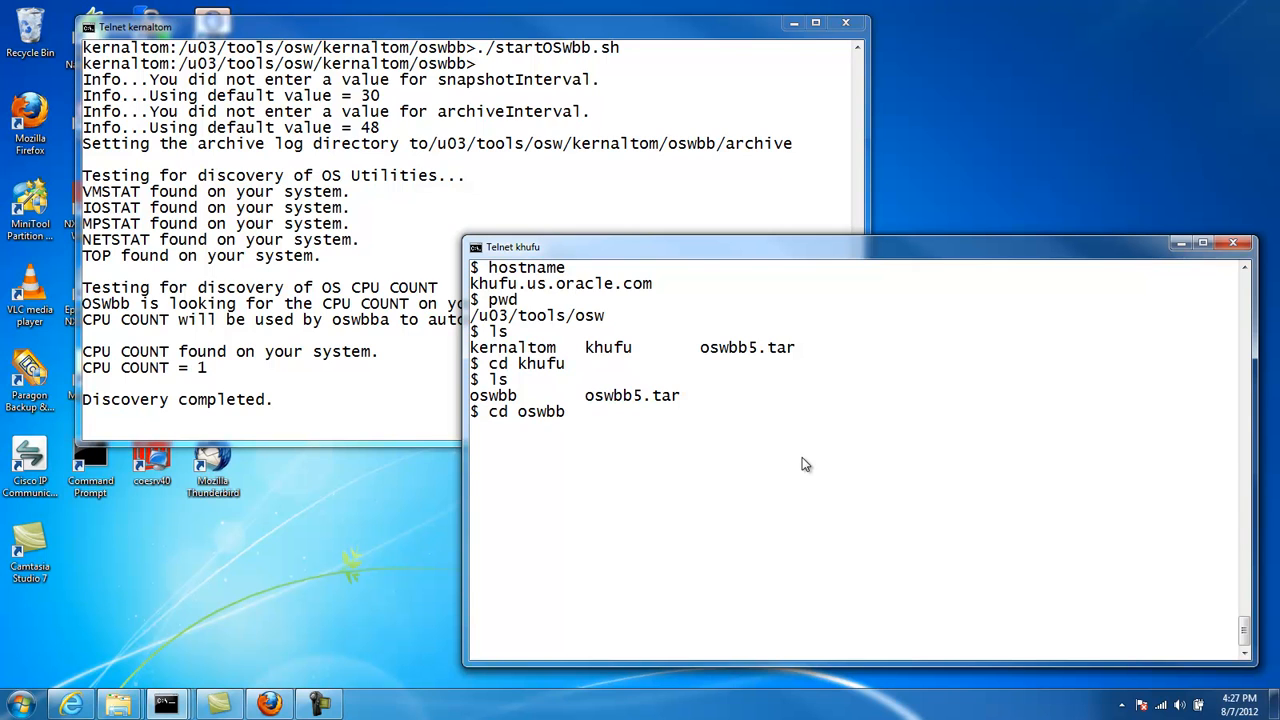
{"action": "key", "text": "Return"}
{"action": "type", "text": "ls"}
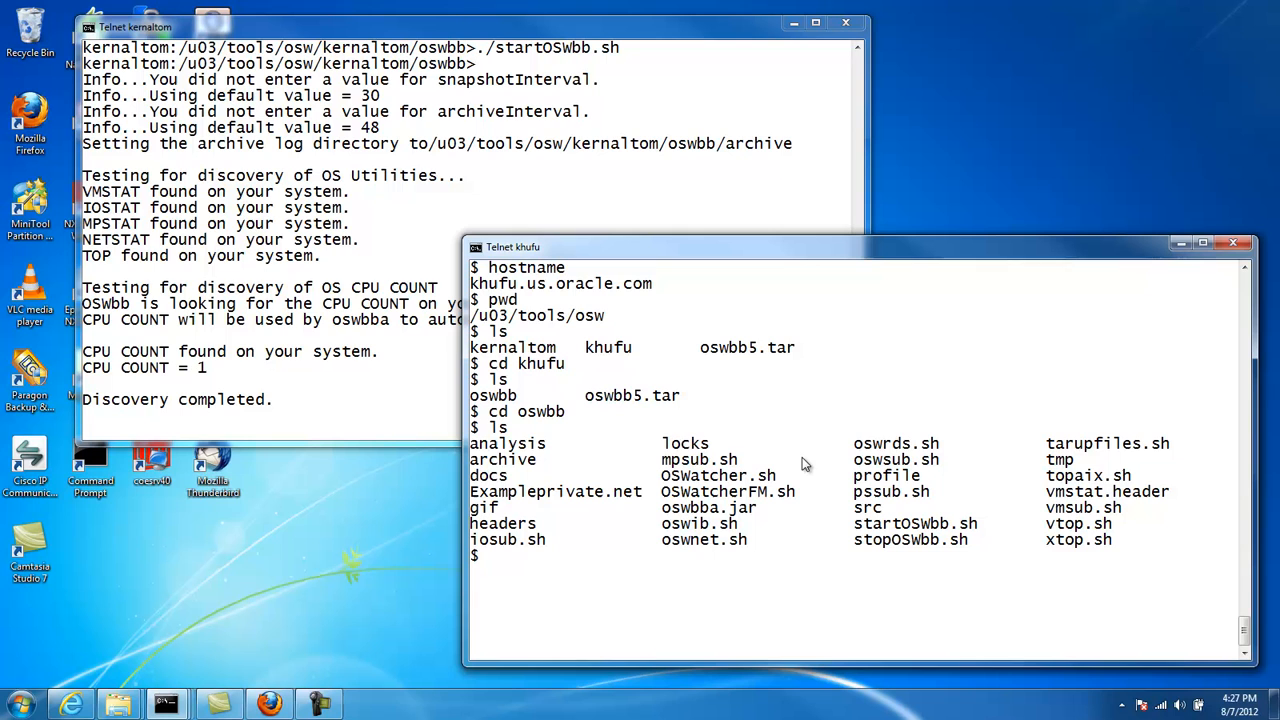
{"action": "type", "text": "./"}
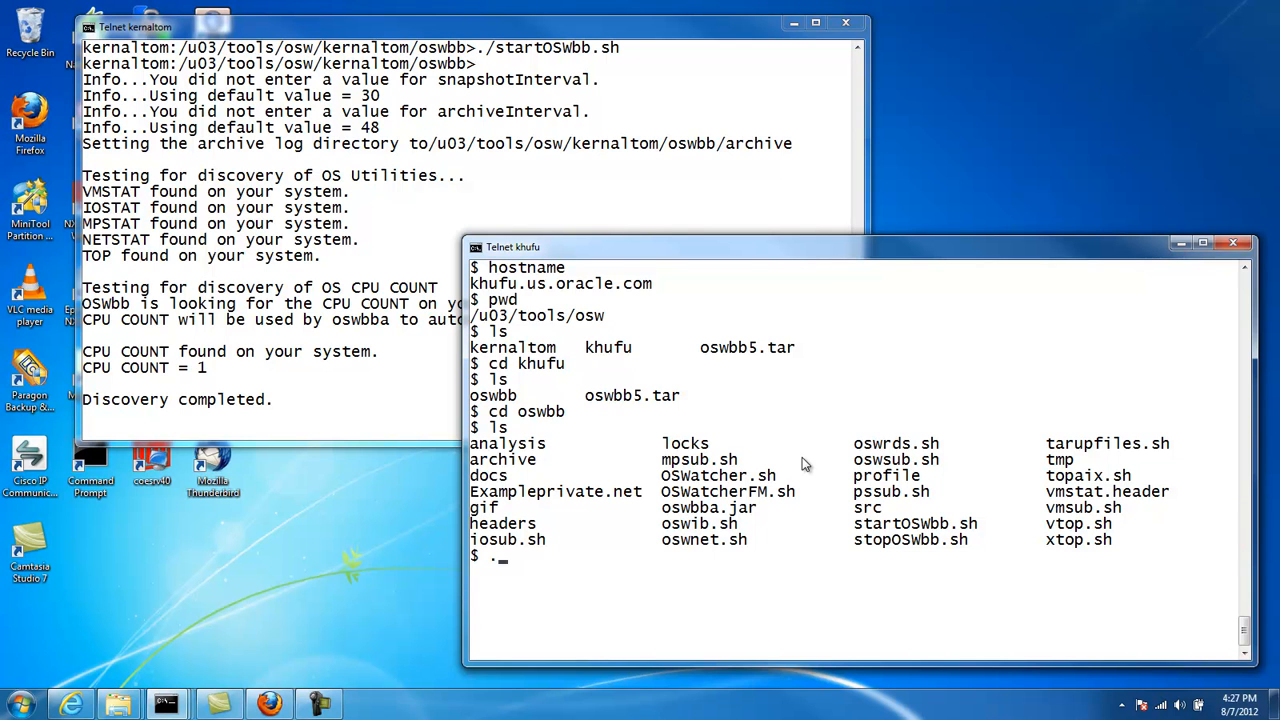
{"action": "type", "text": "./startO"}
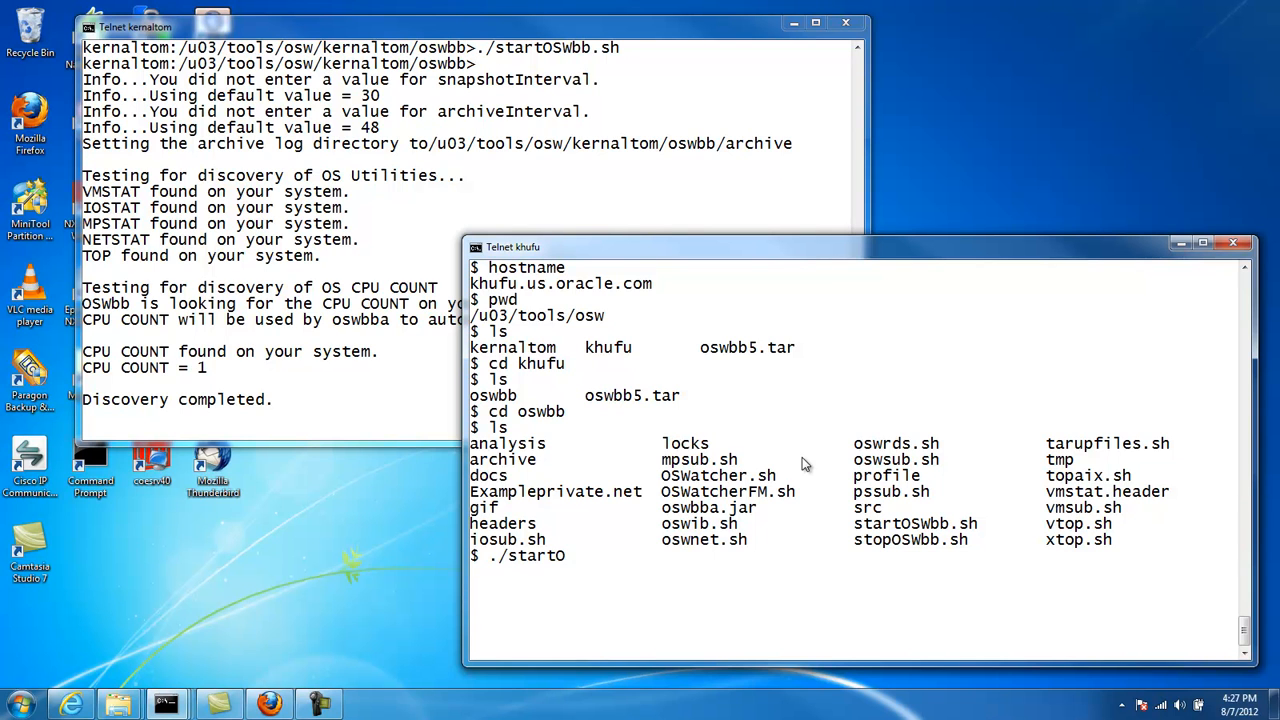